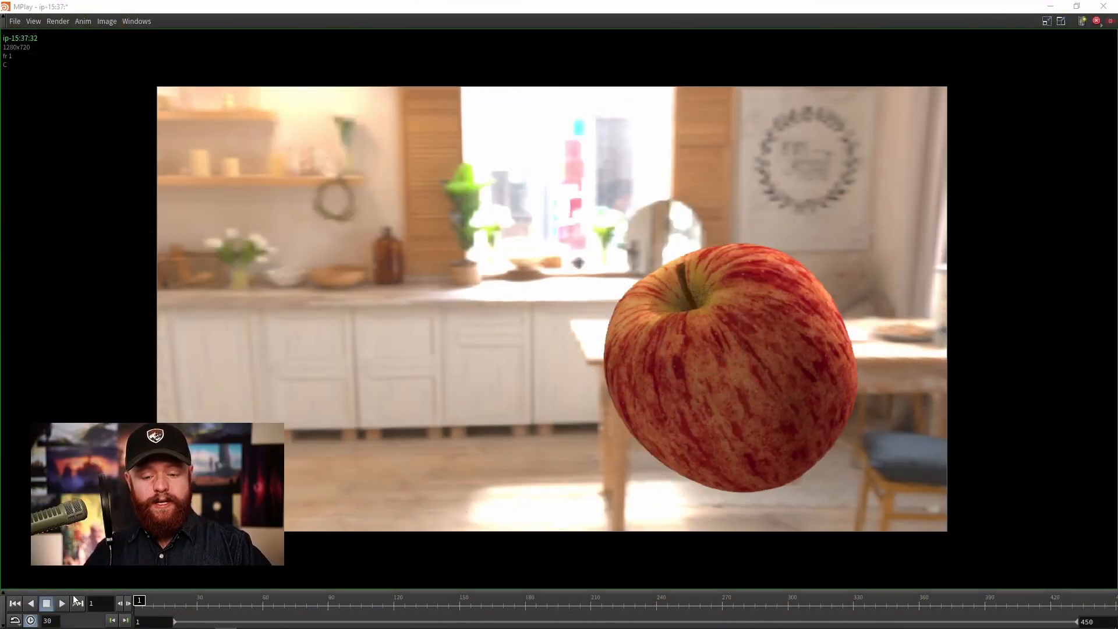
Start flipbook playback of the rendered apple-in-kitchen sequence
{"action": "left_click", "coordinate": [62, 602]}
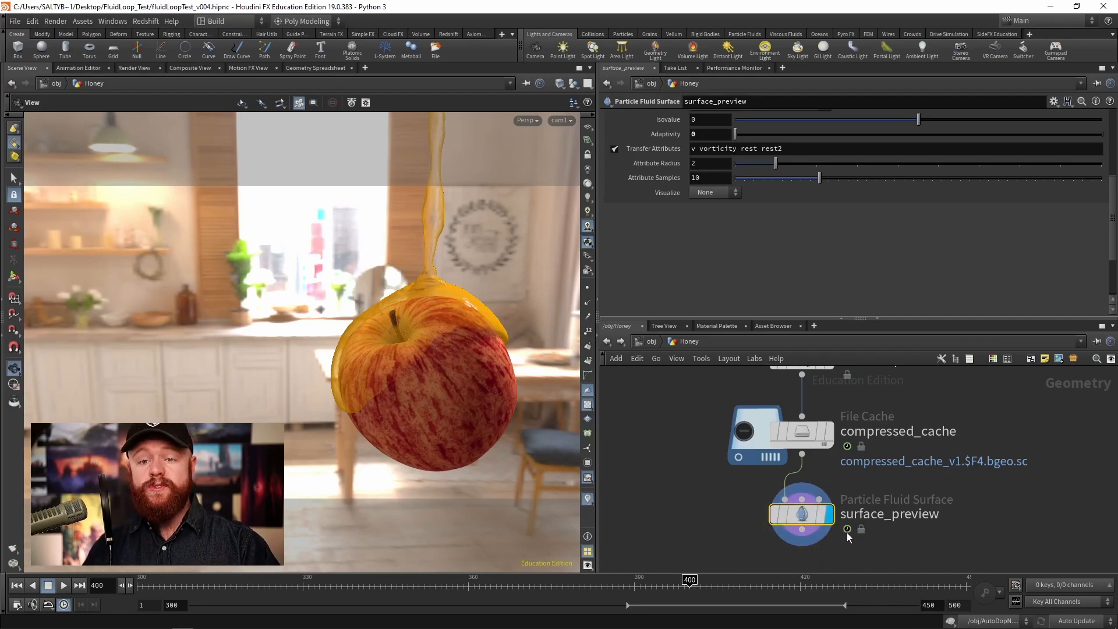
{"action": "mouse_move", "coordinate": [877, 539]}
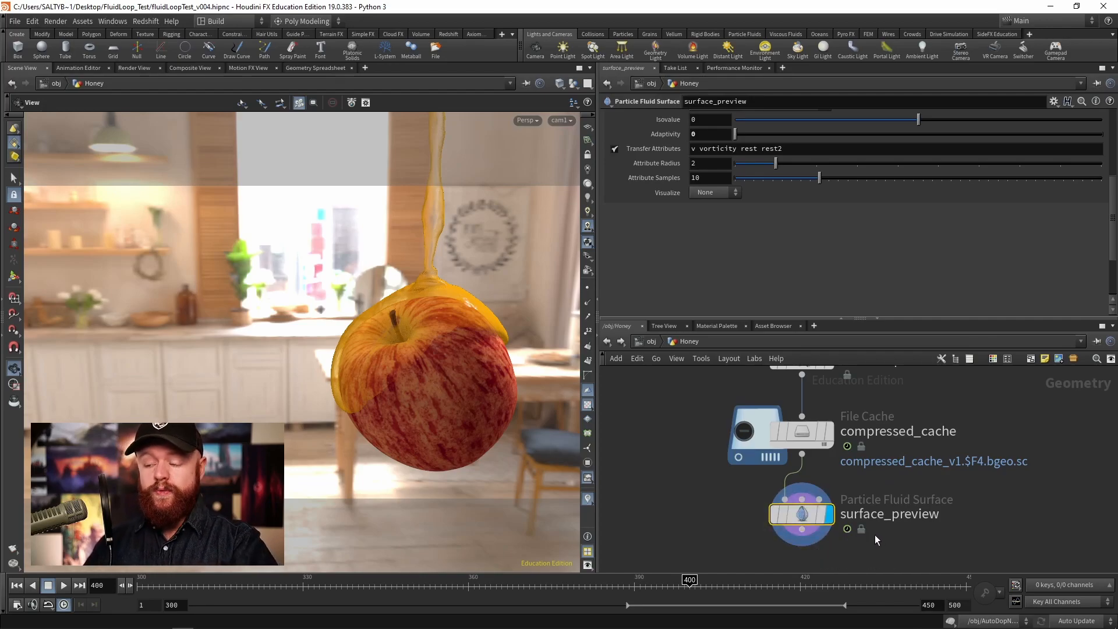
{"action": "mouse_move", "coordinate": [879, 540]}
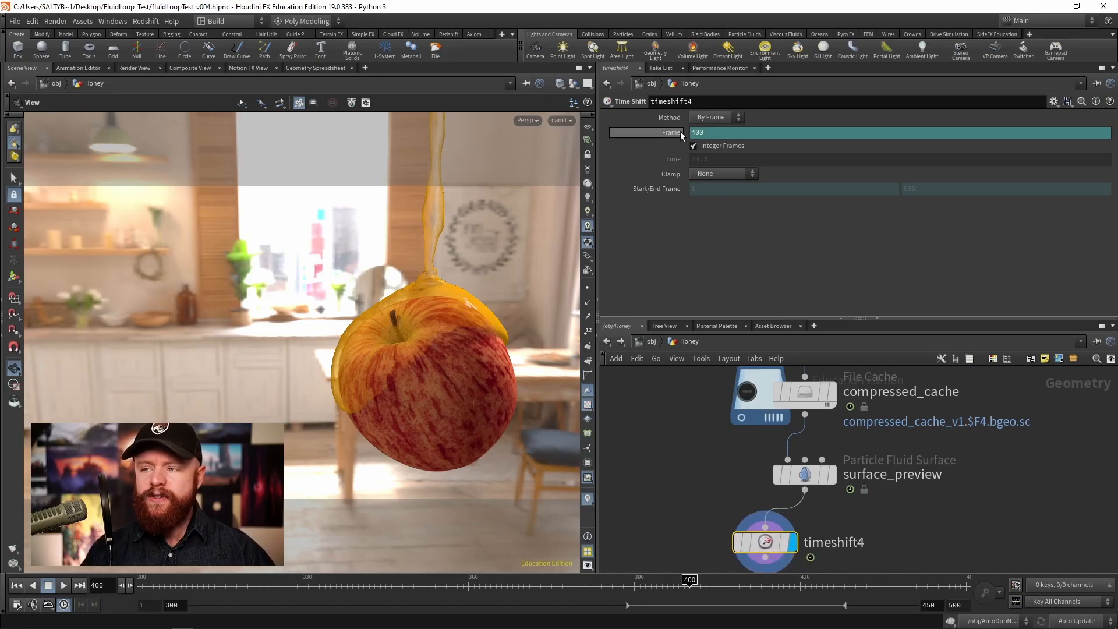
{"action": "mouse_move", "coordinate": [681, 135]}
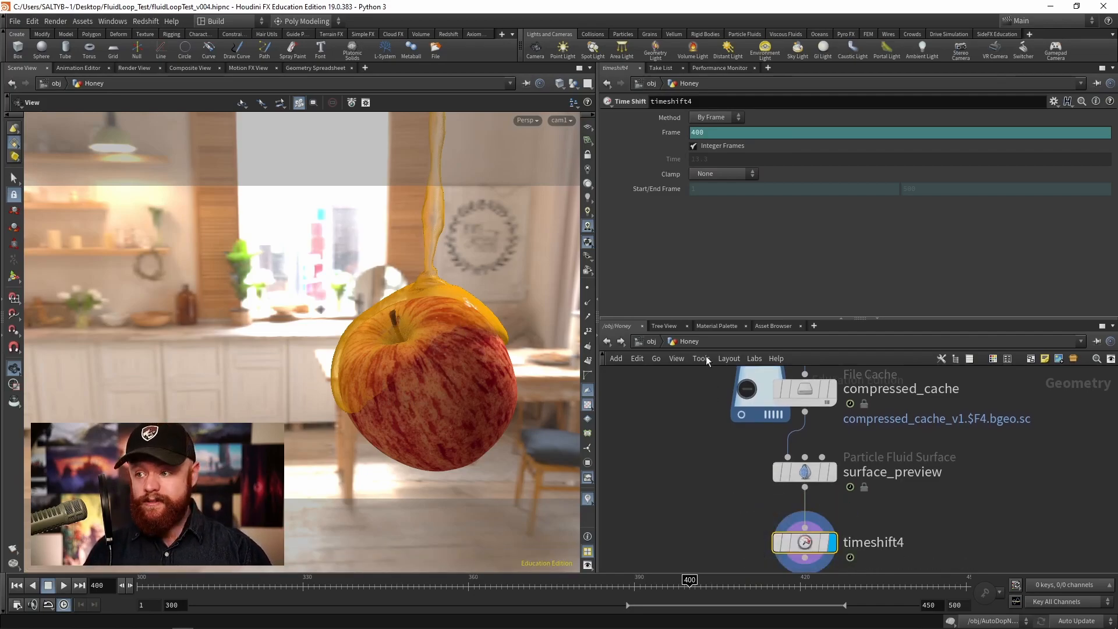
Delete the Frame channel on the new Time Shift so it holds a fixed frame
{"action": "left_click_drag", "start_coordinate": [688, 579], "coordinate": [144, 579]}
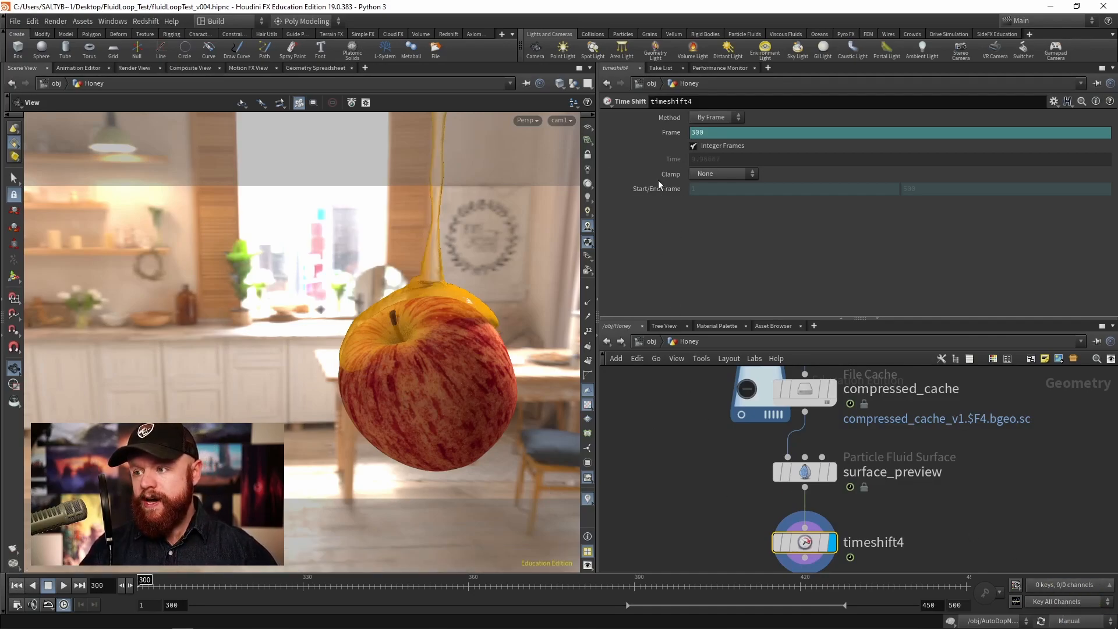
{"action": "right_click", "coordinate": [784, 131]}
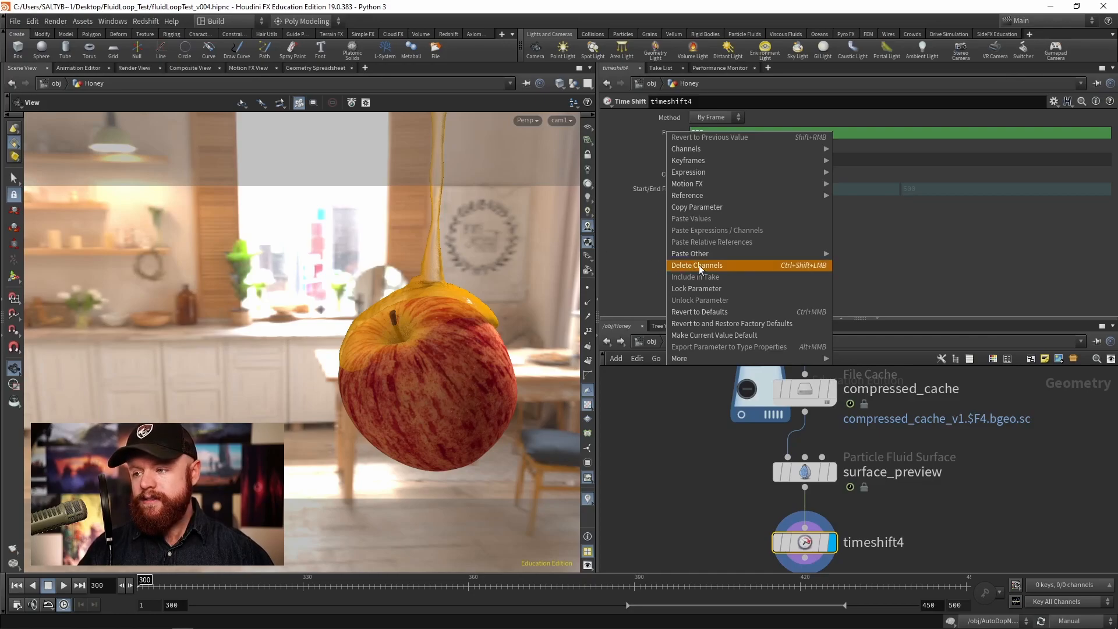
{"action": "left_click", "coordinate": [698, 264]}
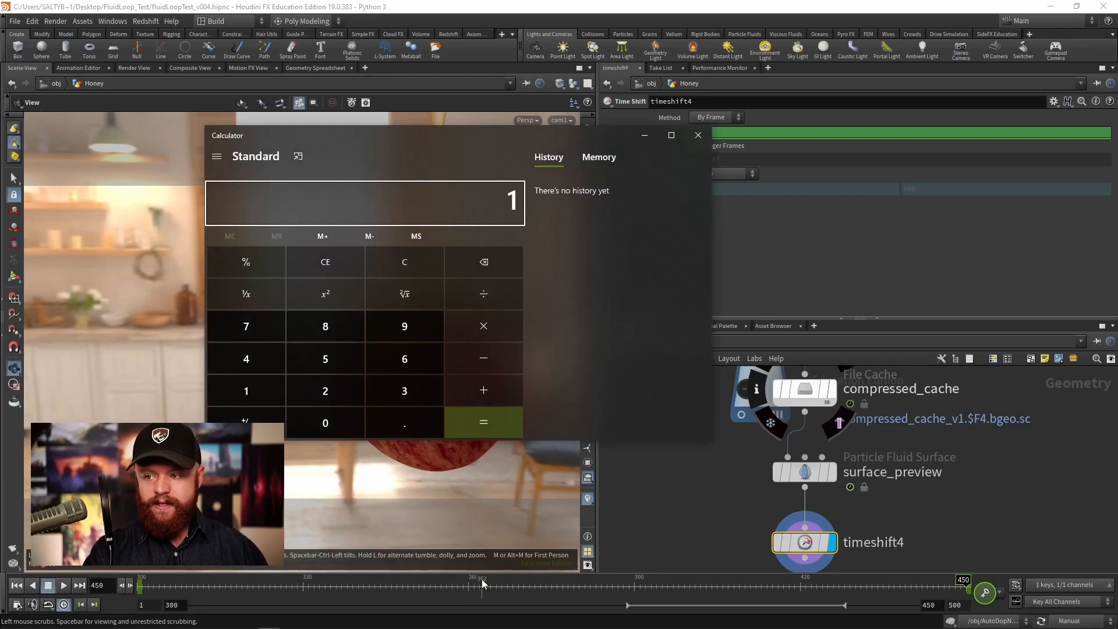
Compute 150 ÷ 2 = 75 plus 300 = 375 as the midpoint frame, then minimize Calculator
{"action": "left_click", "coordinate": [482, 421]}
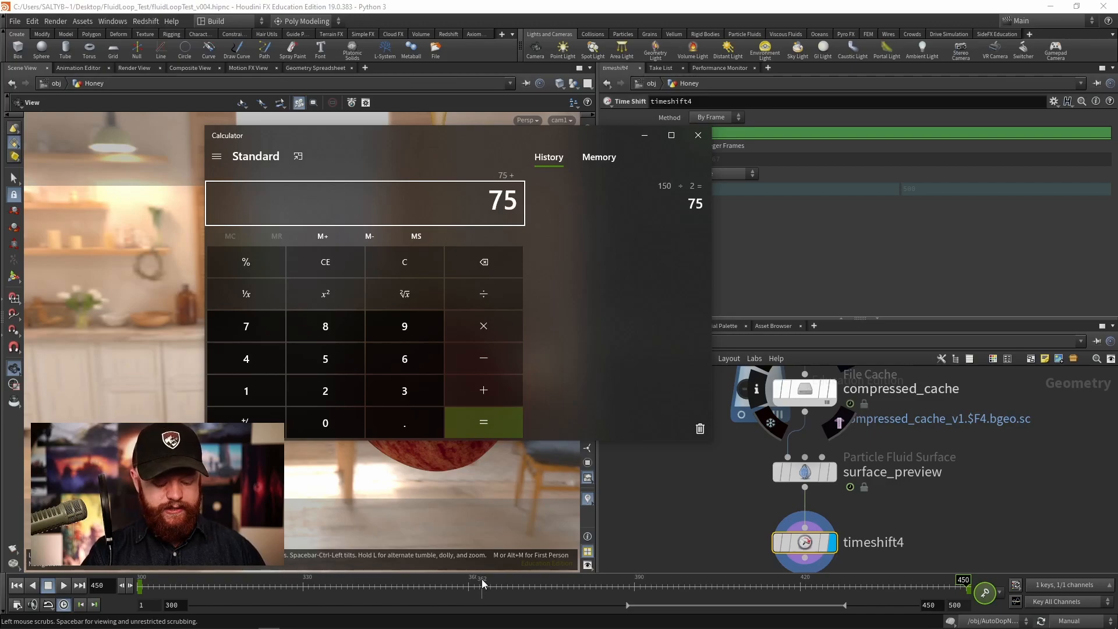
{"action": "left_click", "coordinate": [482, 421]}
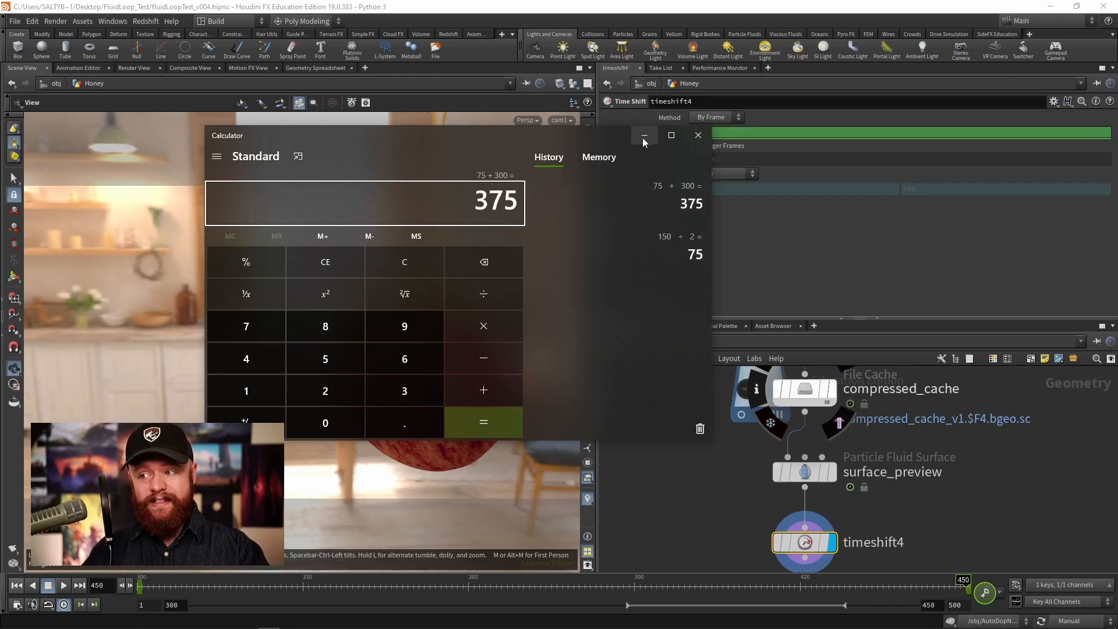
{"action": "left_click", "coordinate": [644, 135]}
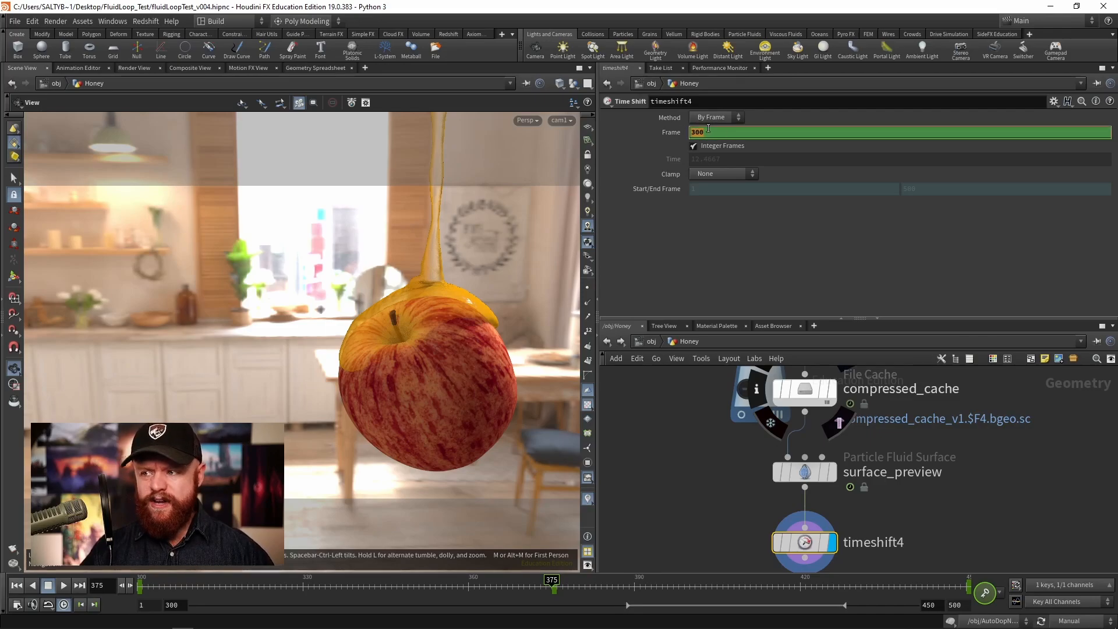
Set the Time Shift held frame to 450
{"action": "type", "text": "450"}
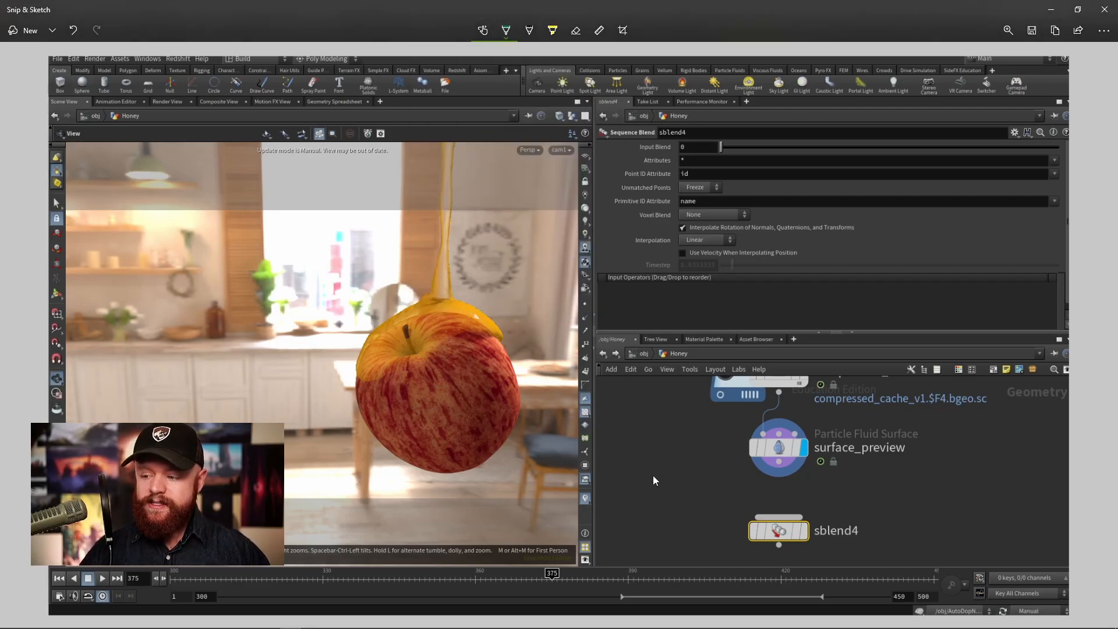
Write $F in green and $F-150 in yellow beside the nodes, erasing the stray yellow arc
{"action": "left_click_drag", "start_coordinate": [627, 488], "coordinate": [686, 506]}
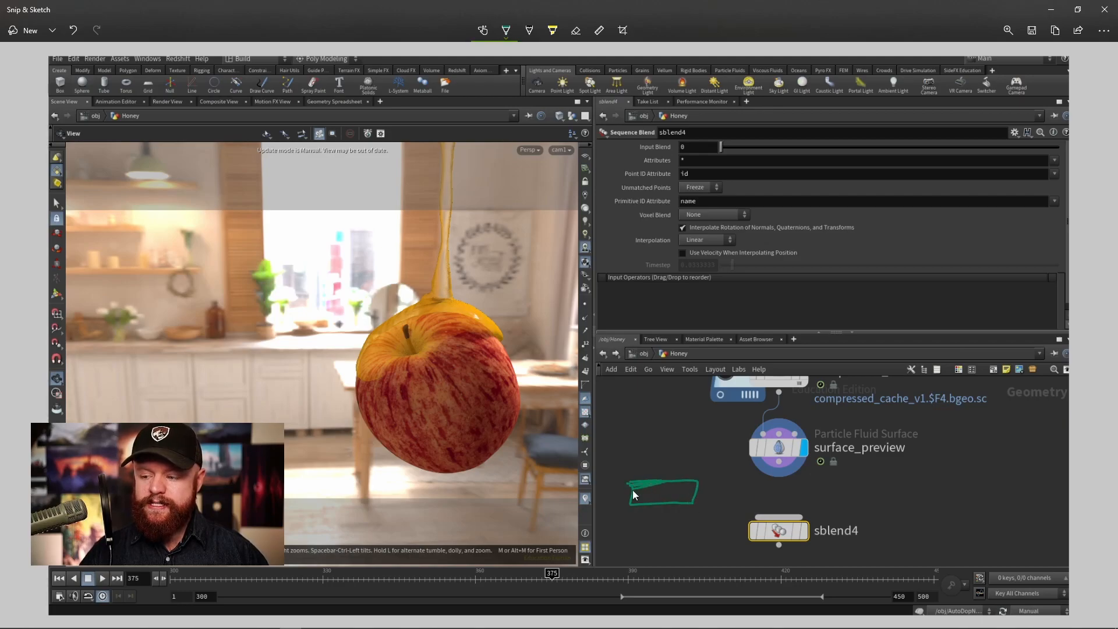
{"action": "left_click_drag", "start_coordinate": [635, 494], "coordinate": [696, 499]}
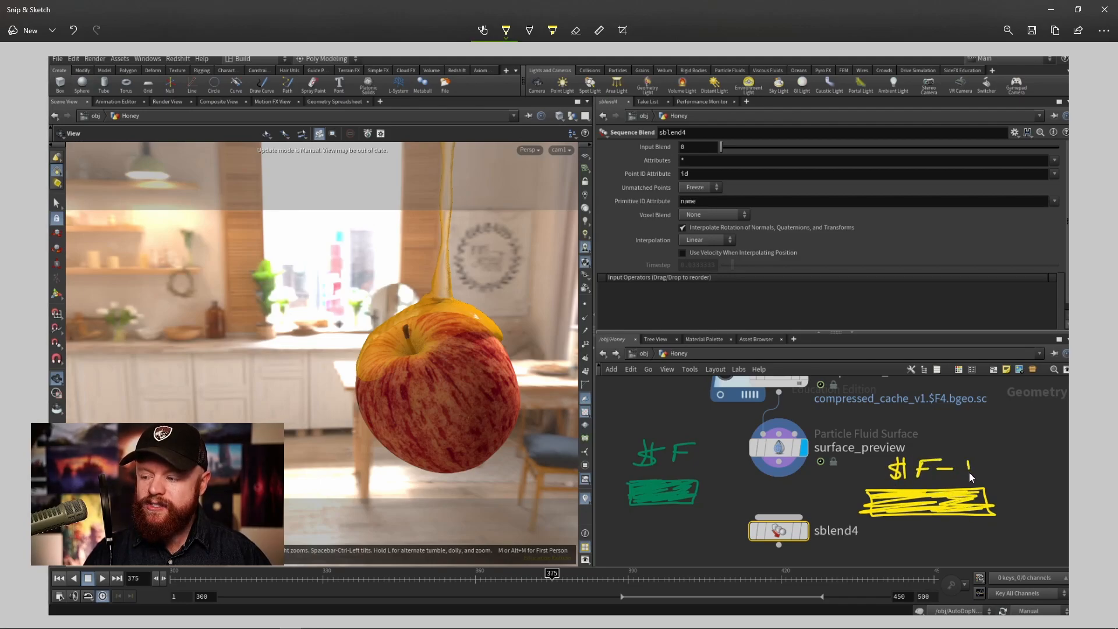
{"action": "left_click_drag", "start_coordinate": [970, 468], "coordinate": [1016, 471]}
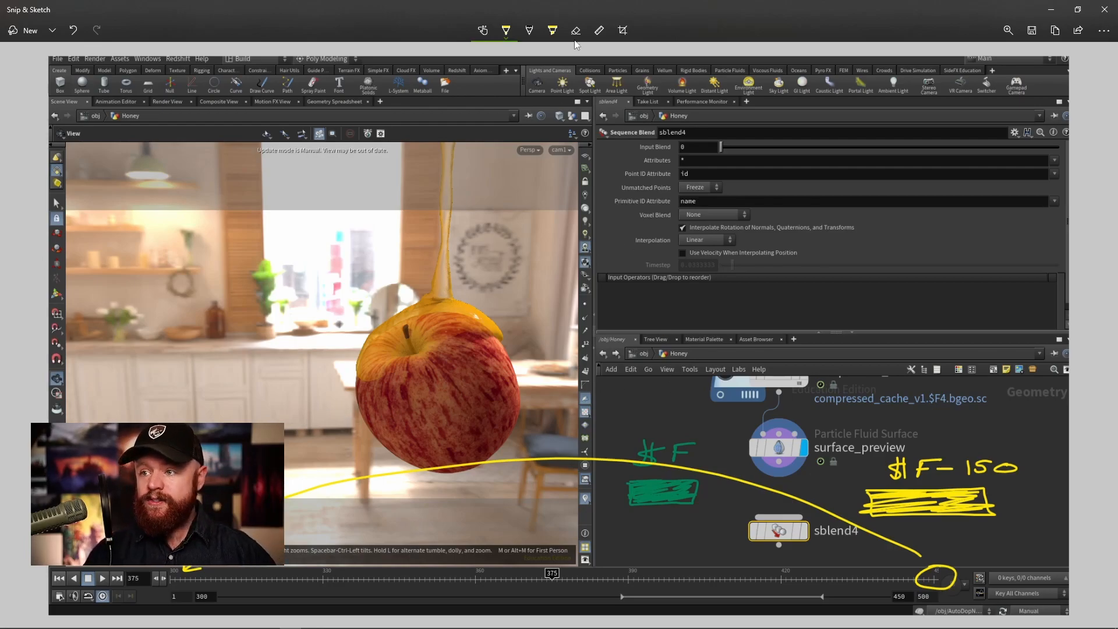
{"action": "mouse_move", "coordinate": [576, 30]}
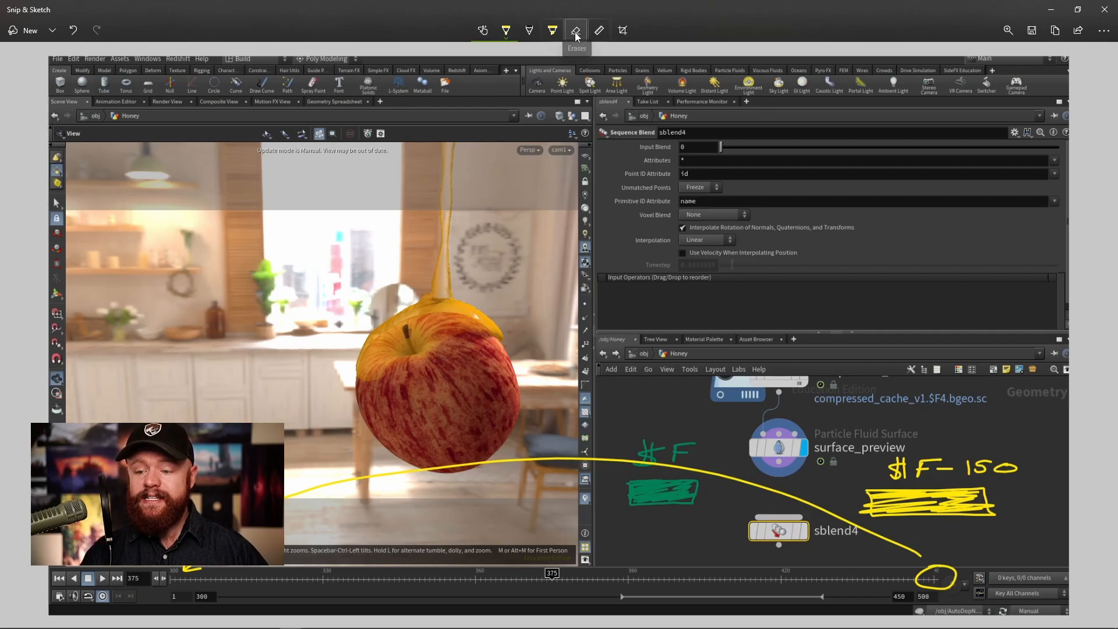
{"action": "left_click", "coordinate": [575, 30]}
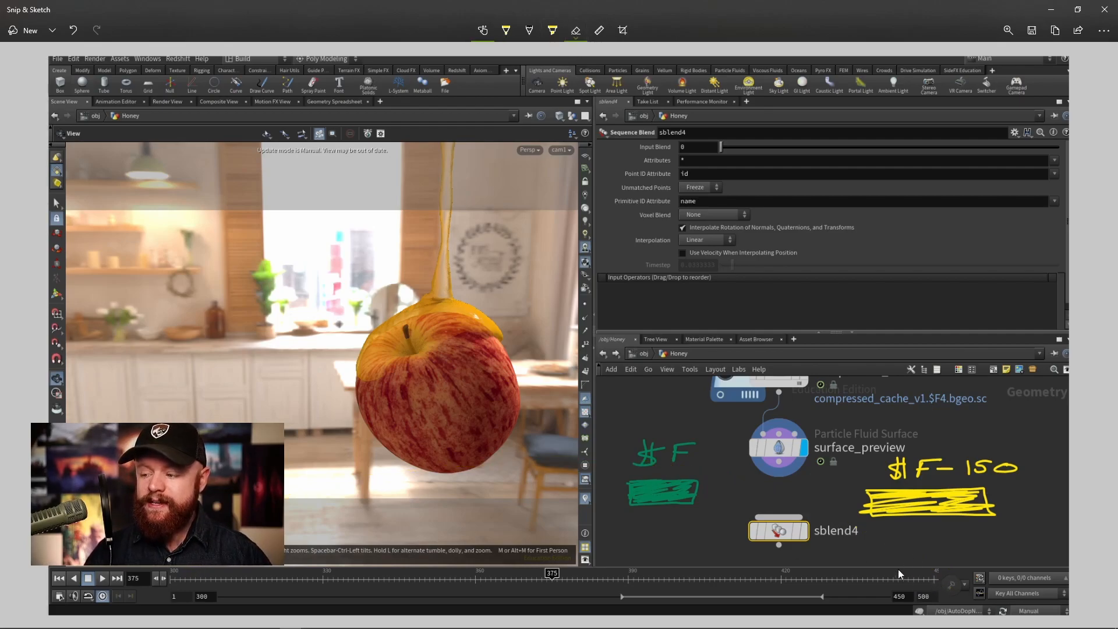
{"action": "mouse_move", "coordinate": [504, 30]}
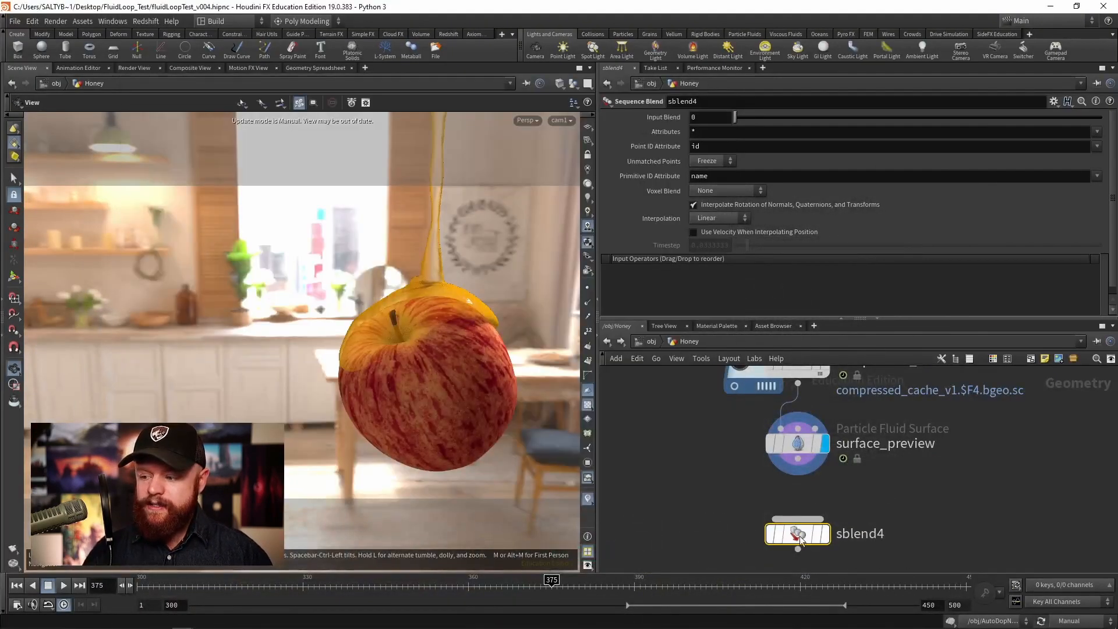
{"action": "mouse_move", "coordinate": [727, 518]}
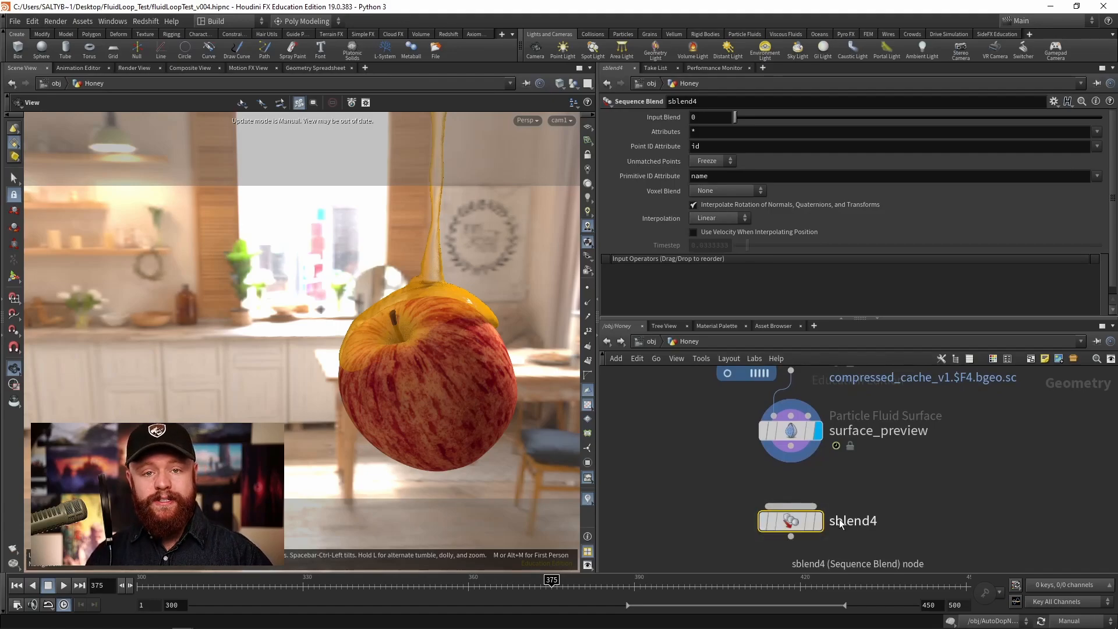
{"action": "mouse_move", "coordinate": [843, 491]}
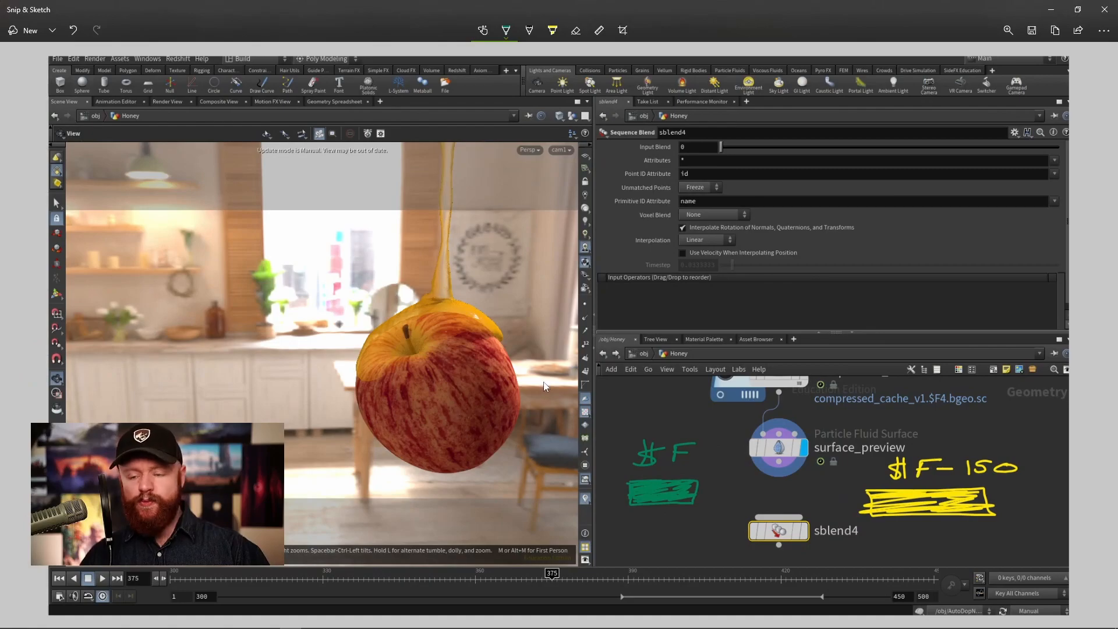
{"action": "mouse_move", "coordinate": [539, 339]}
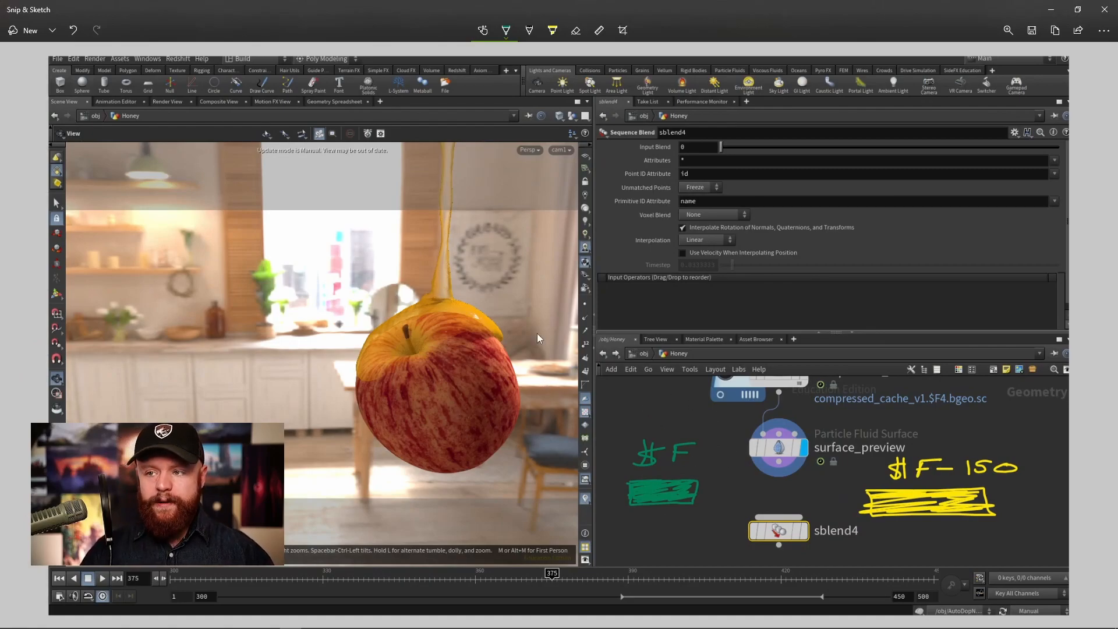
{"action": "mouse_move", "coordinate": [364, 406]}
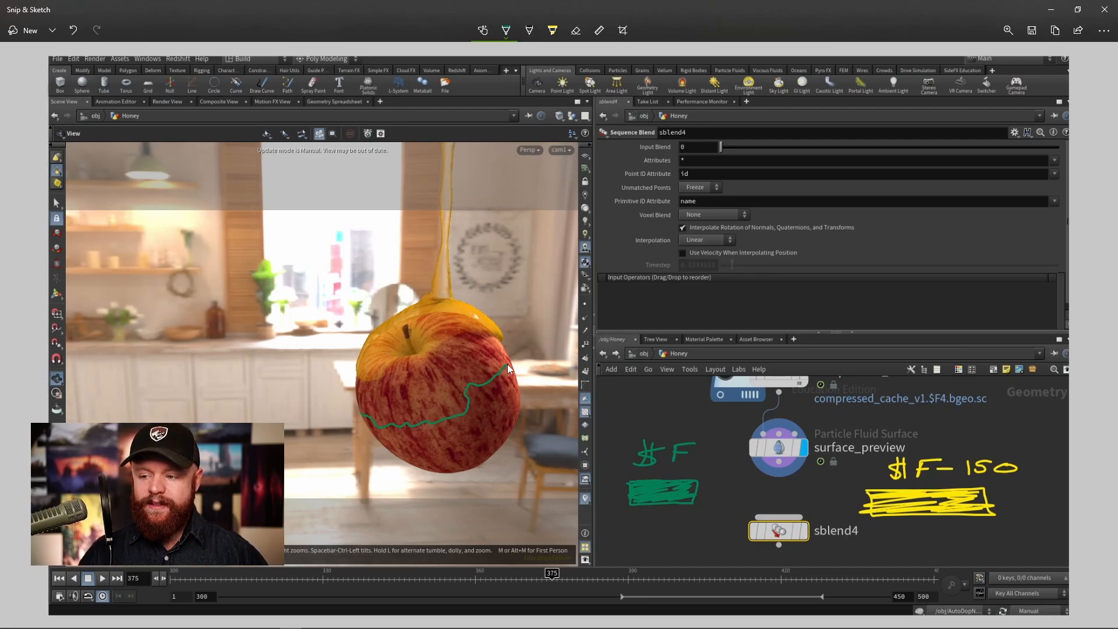
Trace the honey edge across the apple and outline its honey-covered top in yellow
{"action": "left_click_drag", "start_coordinate": [507, 371], "coordinate": [363, 396]}
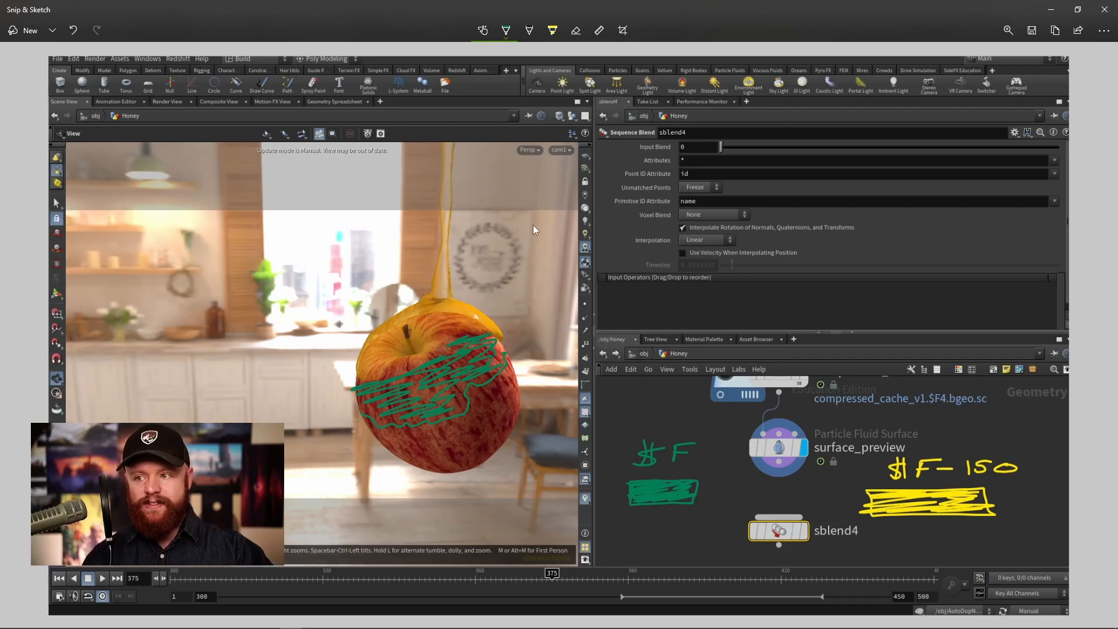
{"action": "left_click", "coordinate": [552, 30]}
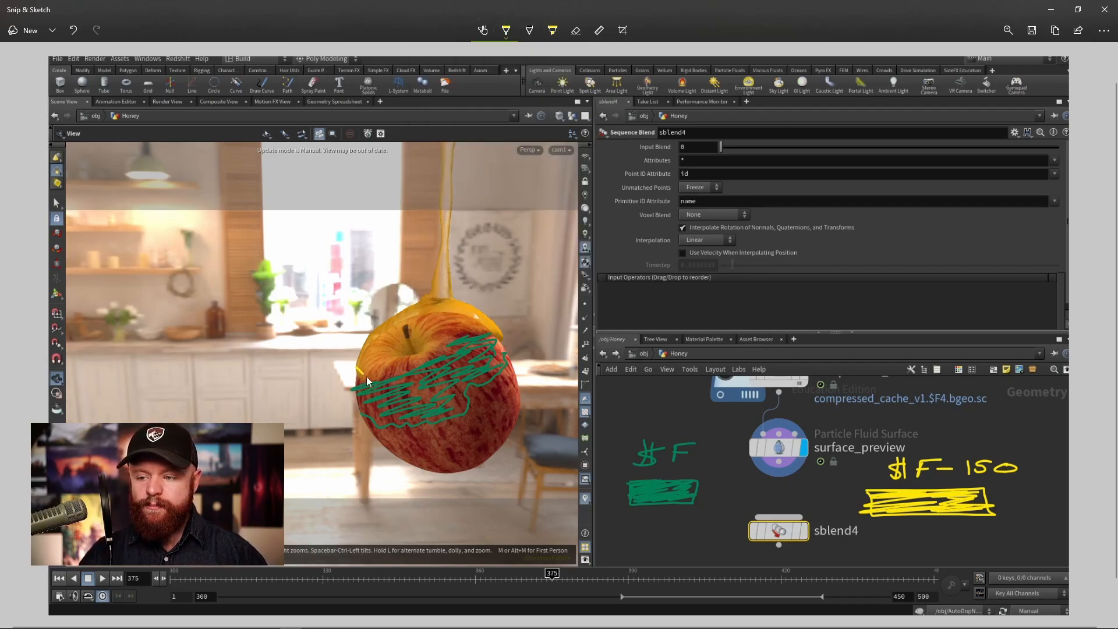
{"action": "left_click_drag", "start_coordinate": [367, 380], "coordinate": [500, 336]}
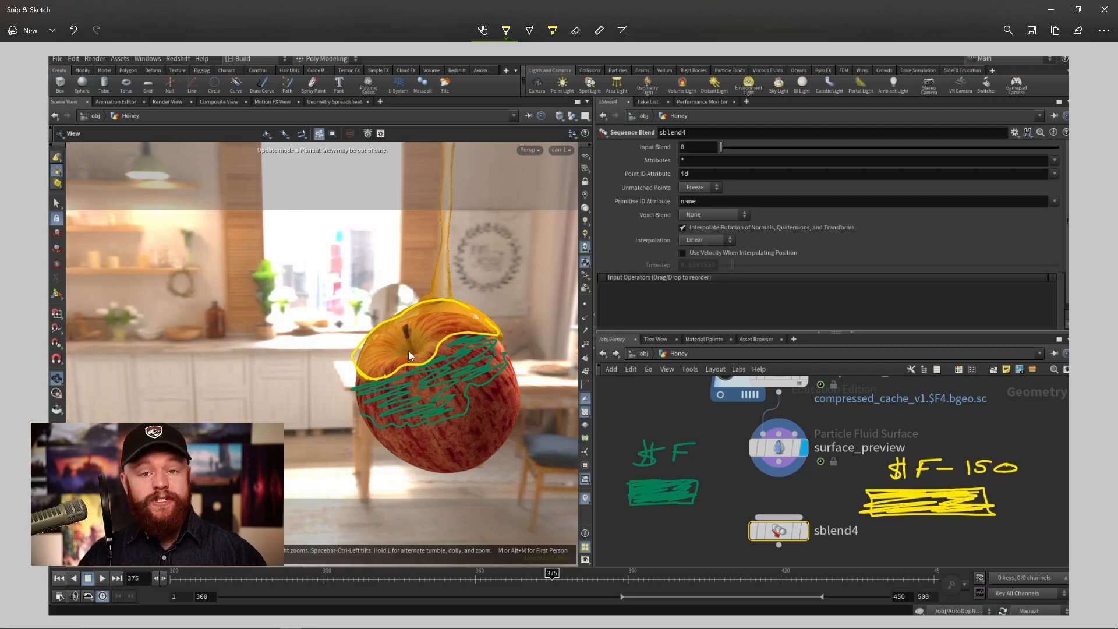
{"action": "mouse_move", "coordinate": [412, 417]}
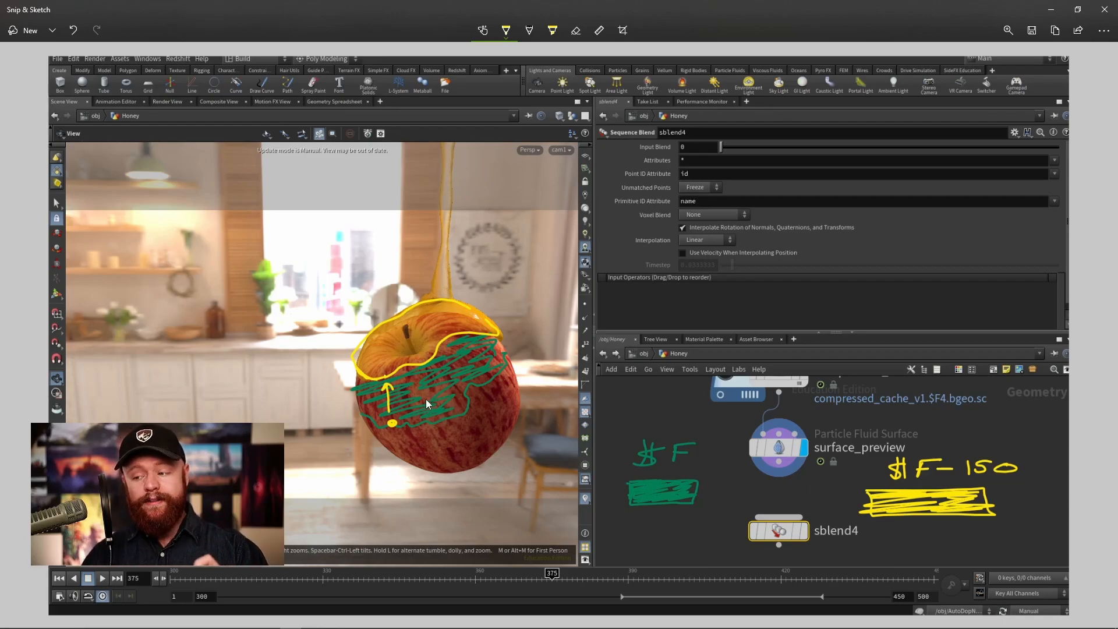
{"action": "mouse_move", "coordinate": [706, 517]}
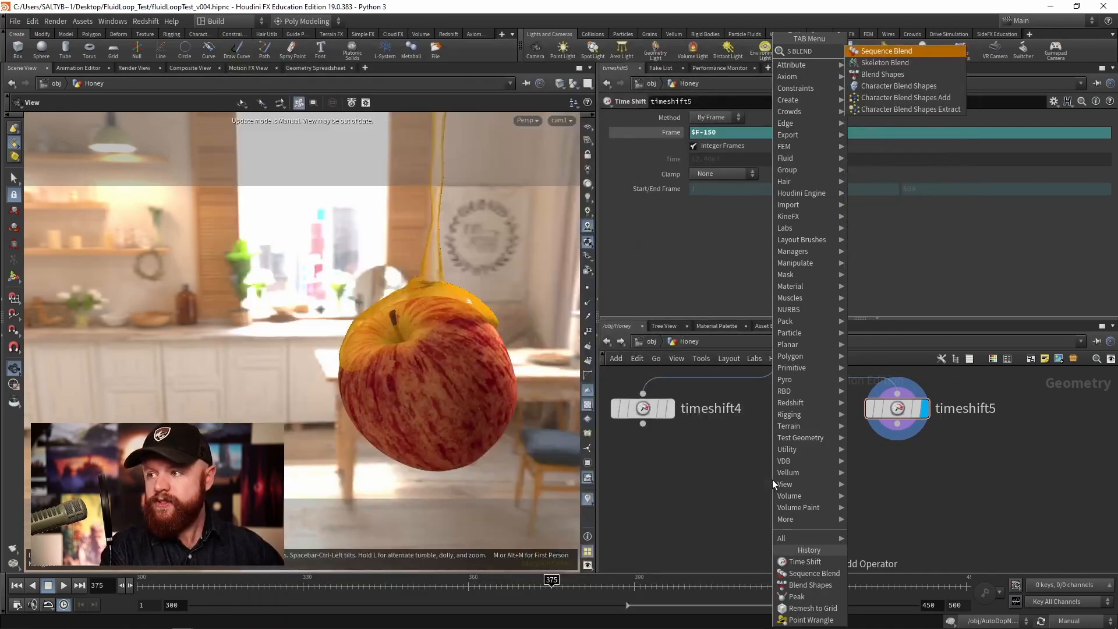
Place the Sequence Blend node and inspect the fluid surface node's settings
{"action": "left_click", "coordinate": [885, 51]}
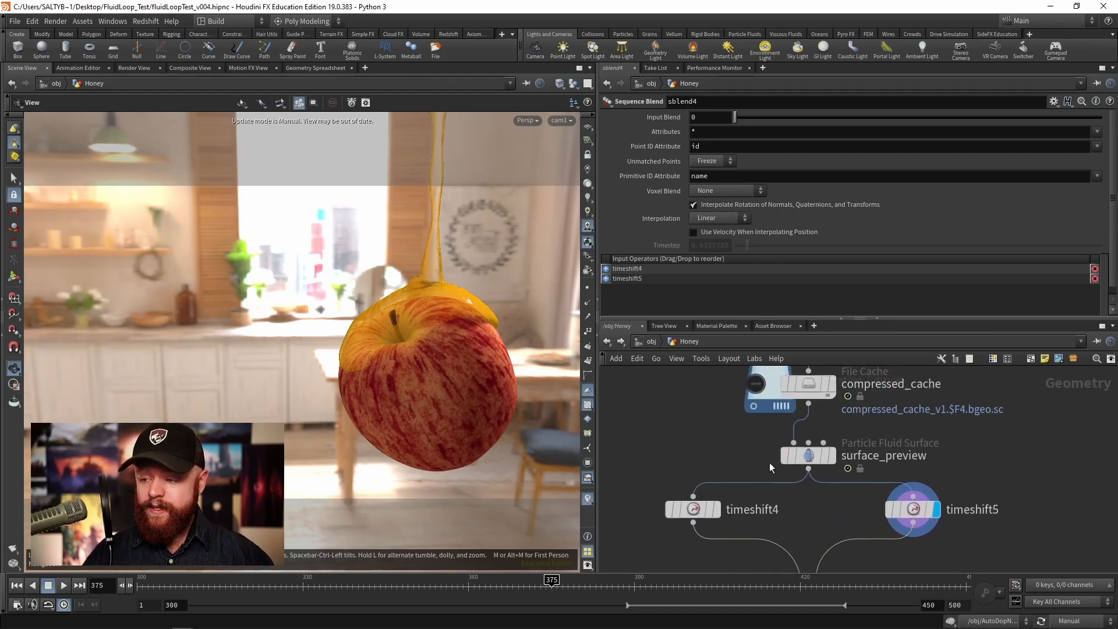
{"action": "left_click", "coordinate": [807, 456]}
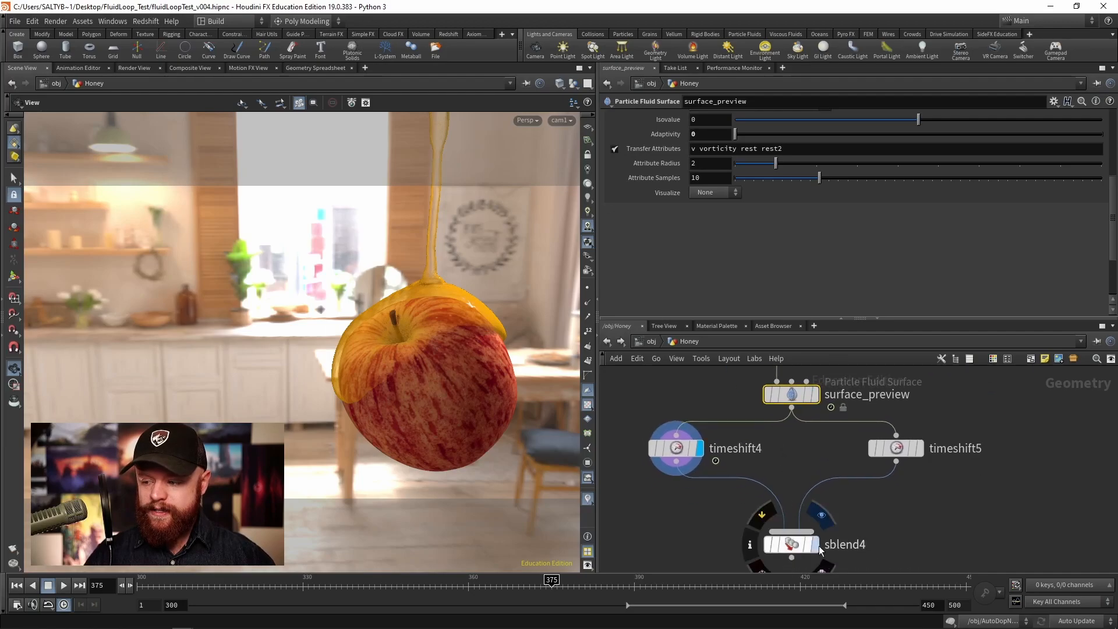
Display sblend4 and scrub its Input Blend between timeshift4 and timeshift5, leaving it at 0
{"action": "left_click", "coordinate": [790, 544]}
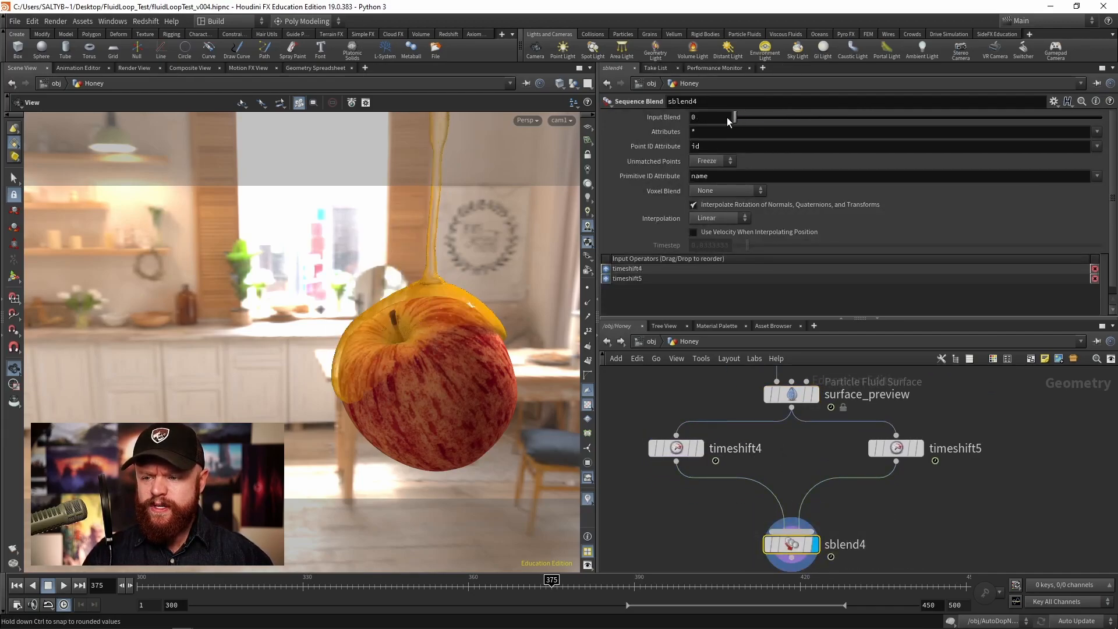
{"action": "left_click_drag", "start_coordinate": [735, 117], "coordinate": [745, 116]}
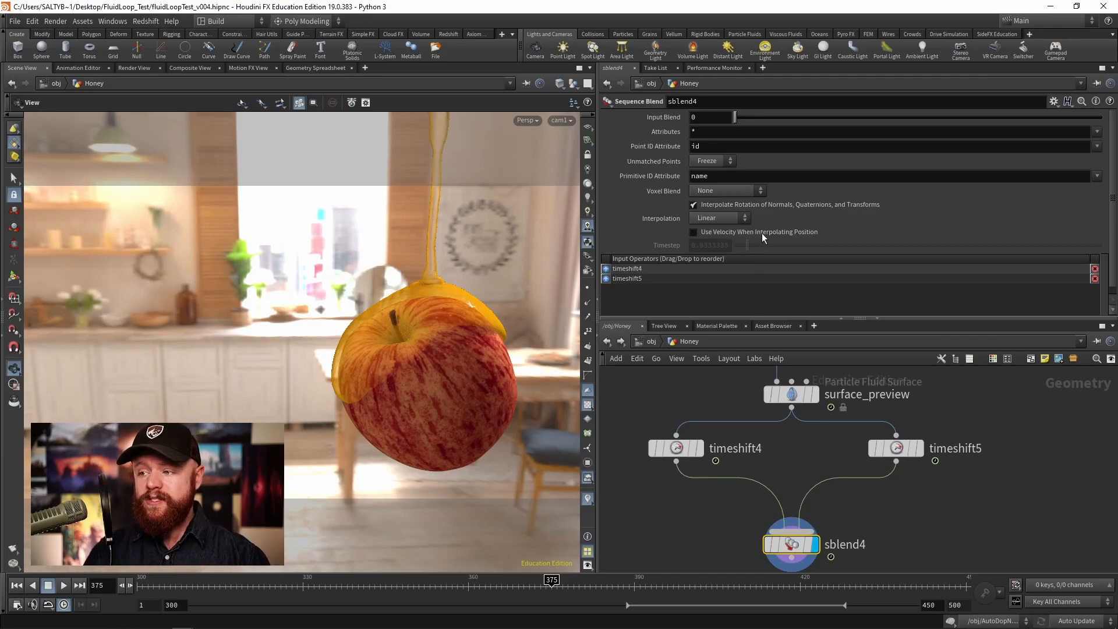
Enable Use Velocity When Interpolating Position and insert a point wrangle after timeshift4
{"action": "left_click", "coordinate": [694, 232]}
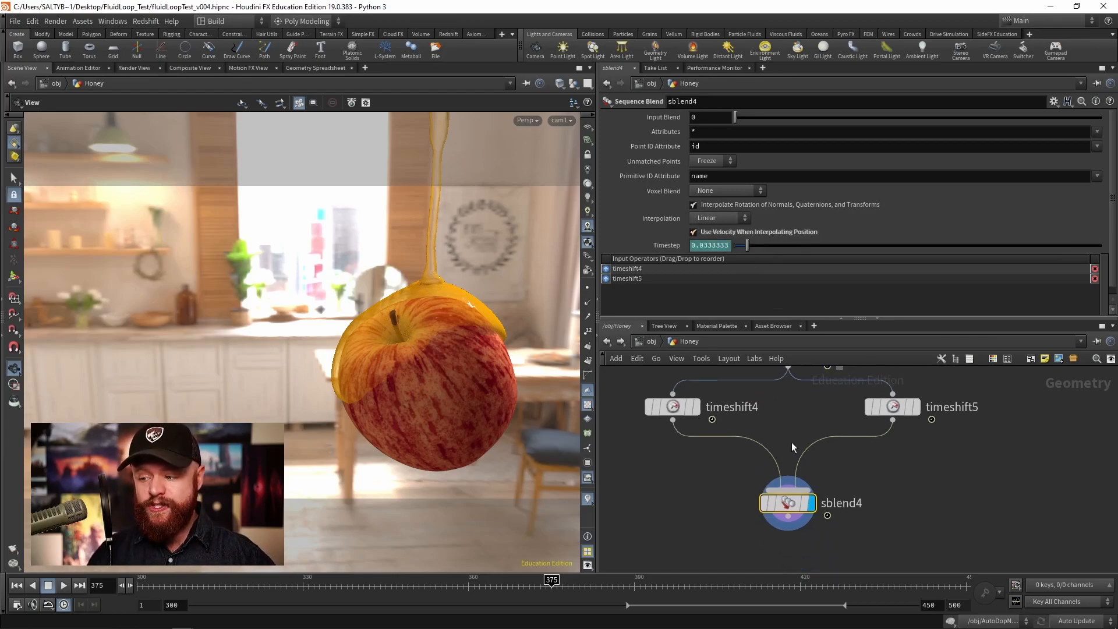
{"action": "key", "text": "tab"}
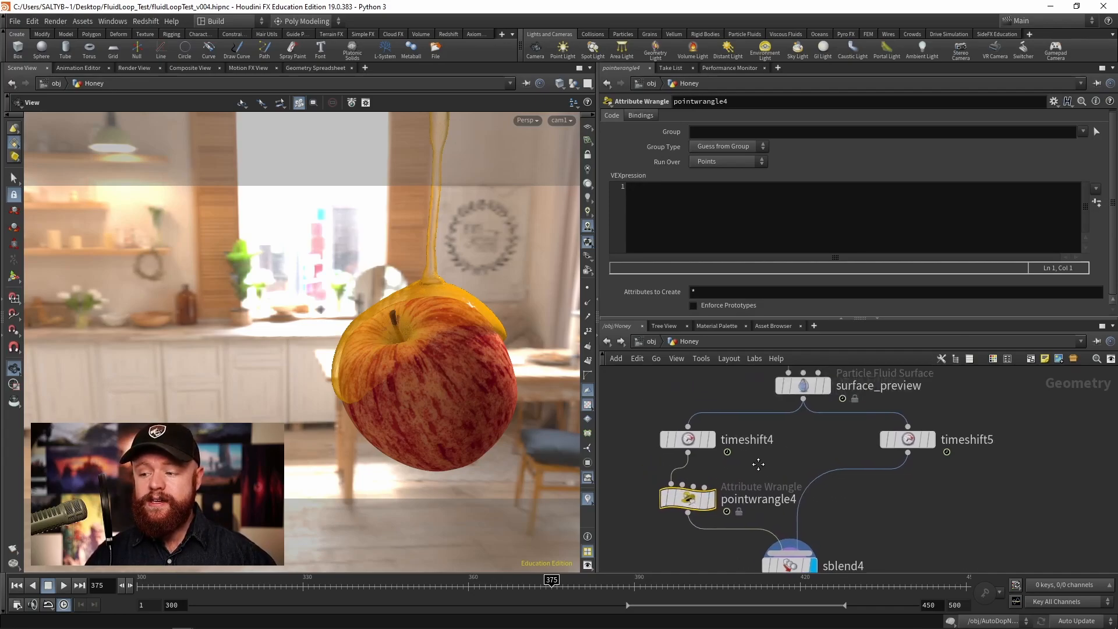
{"action": "left_click", "coordinate": [684, 438]}
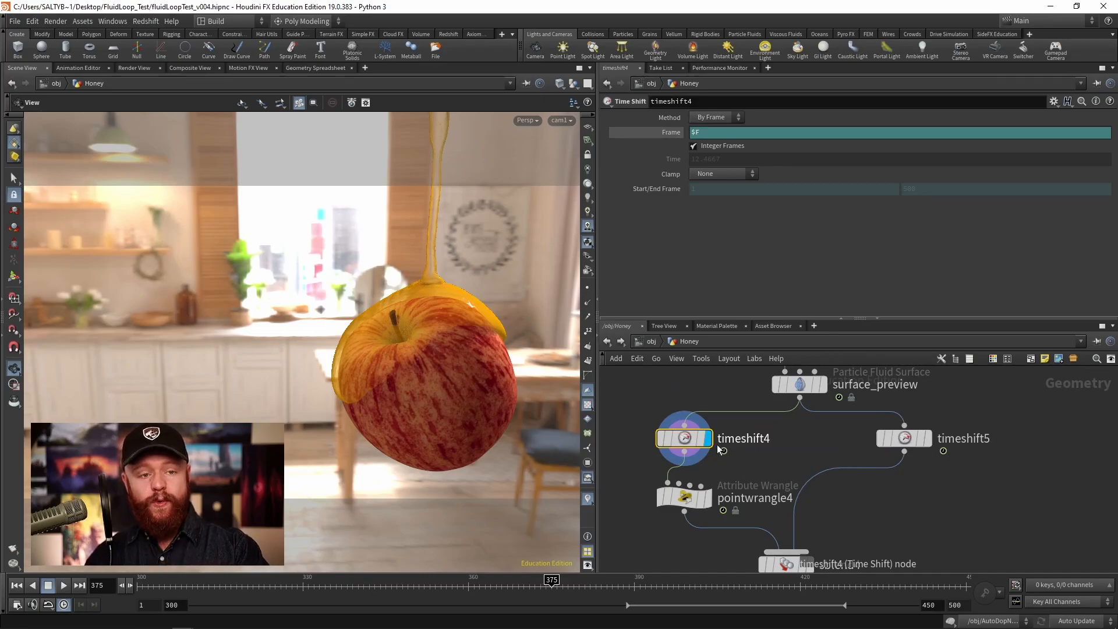
{"action": "left_click", "coordinate": [682, 497]}
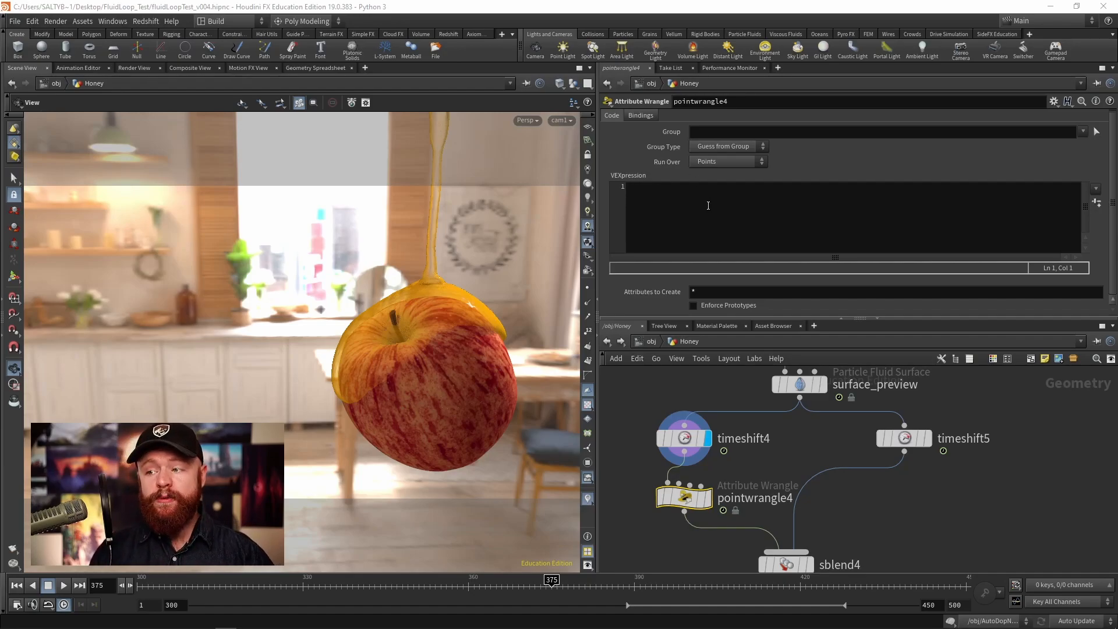
Enter empty i@id and v@v = ; assignments in the wrangle's VEXpression
{"action": "left_click", "coordinate": [713, 187]}
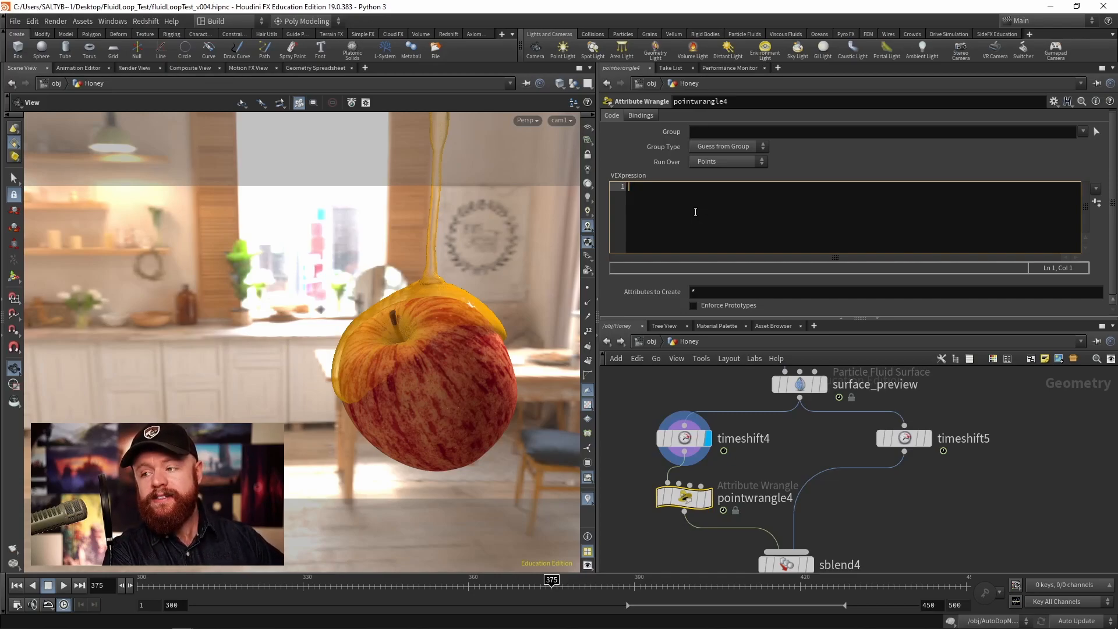
{"action": "type", "text": "i@"}
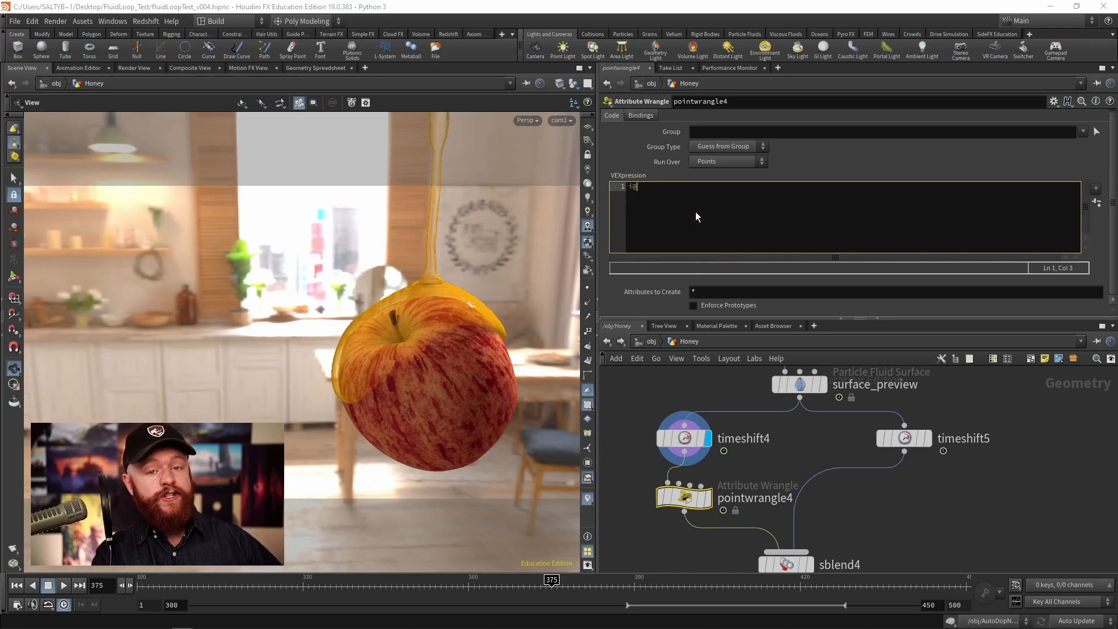
{"action": "type", "text": "id = ;"}
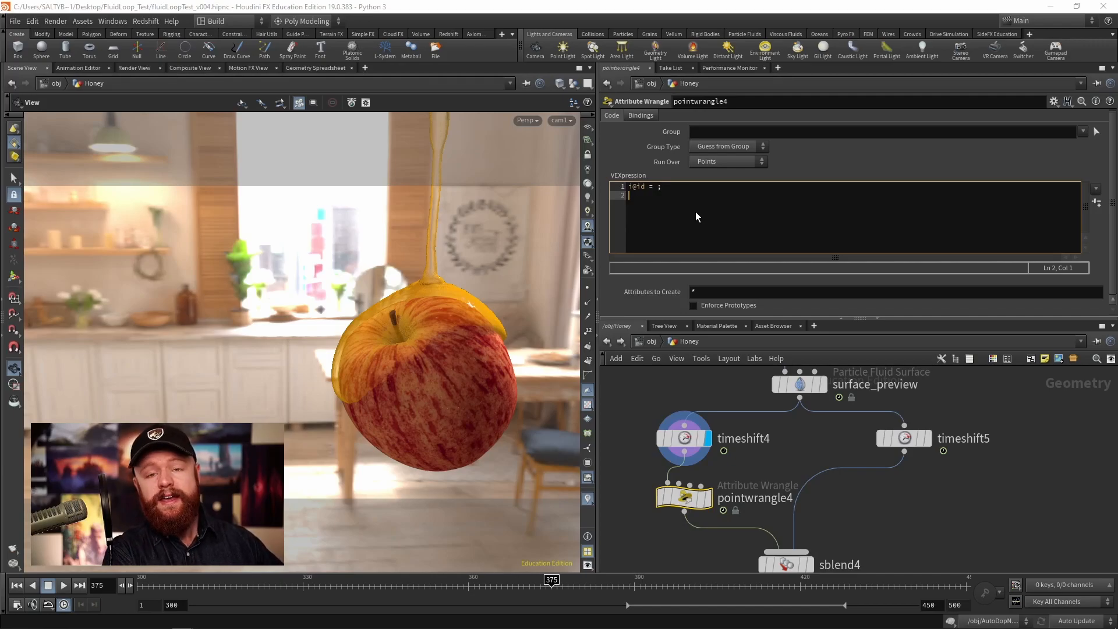
{"action": "type", "text": "v@v ="}
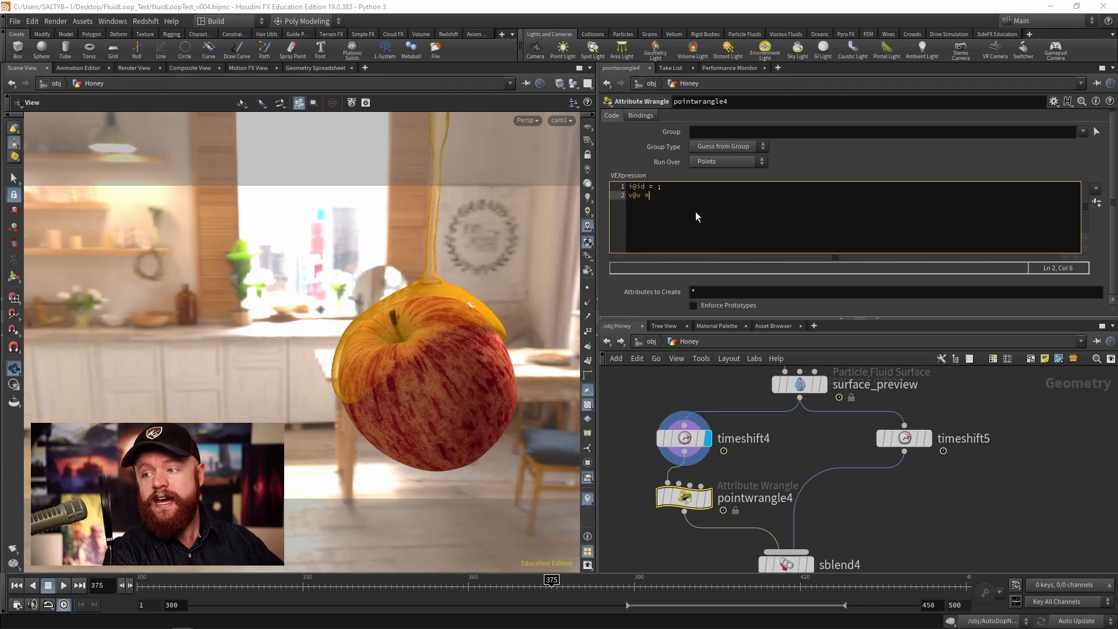
{"action": "type", "text": ";"}
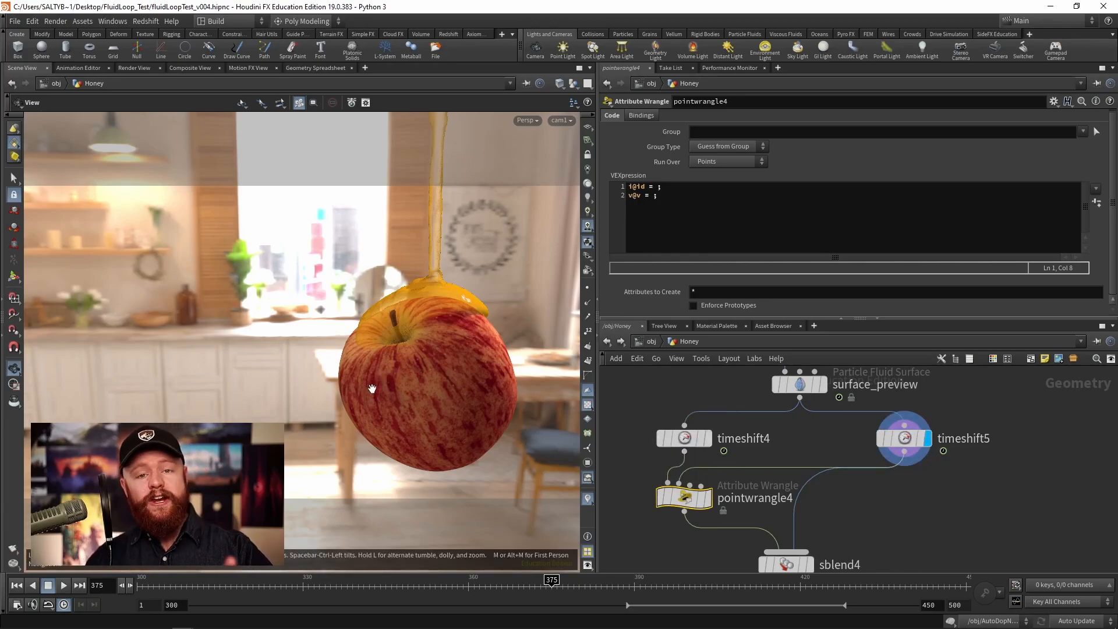
Add the line nearpoint(1,@P); above the assignments
{"action": "left_click", "coordinate": [663, 194]}
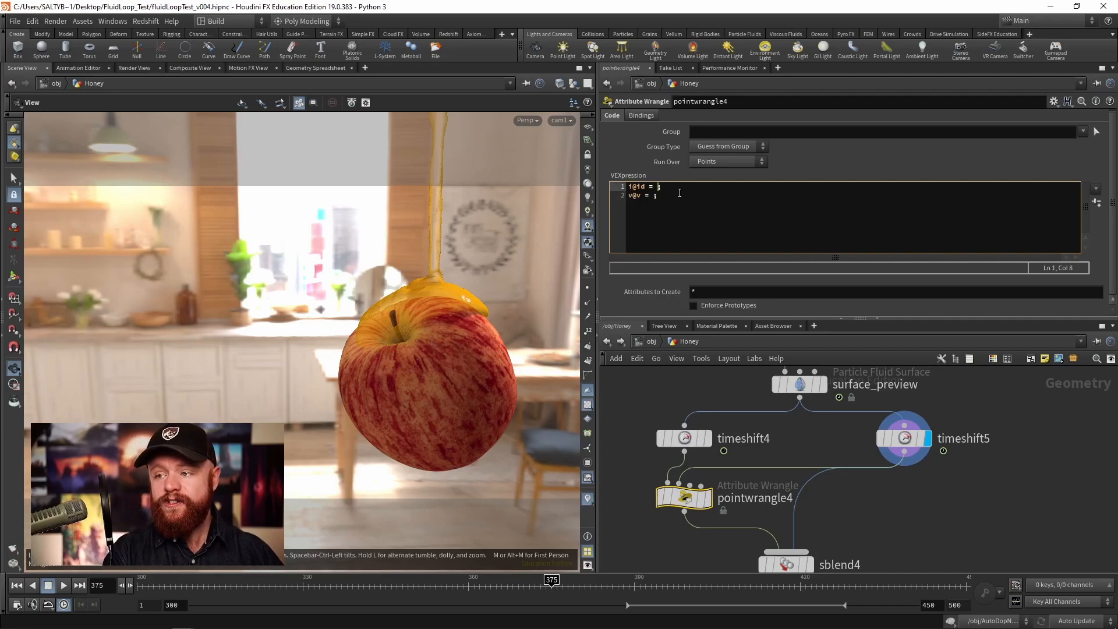
{"action": "type", "text": "near"}
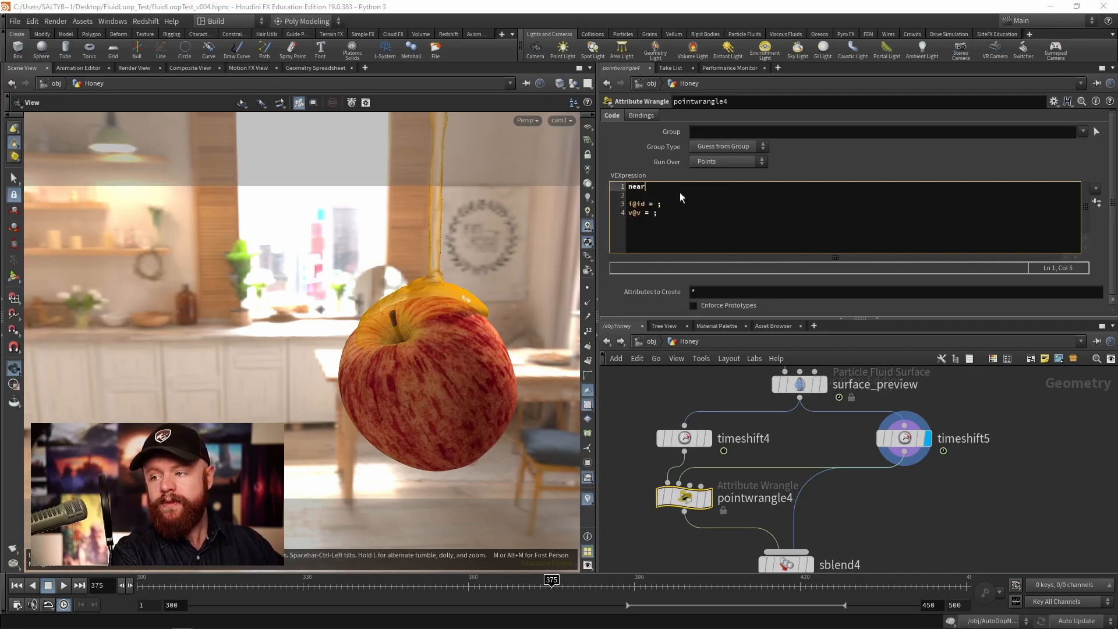
{"action": "type", "text": "point()"}
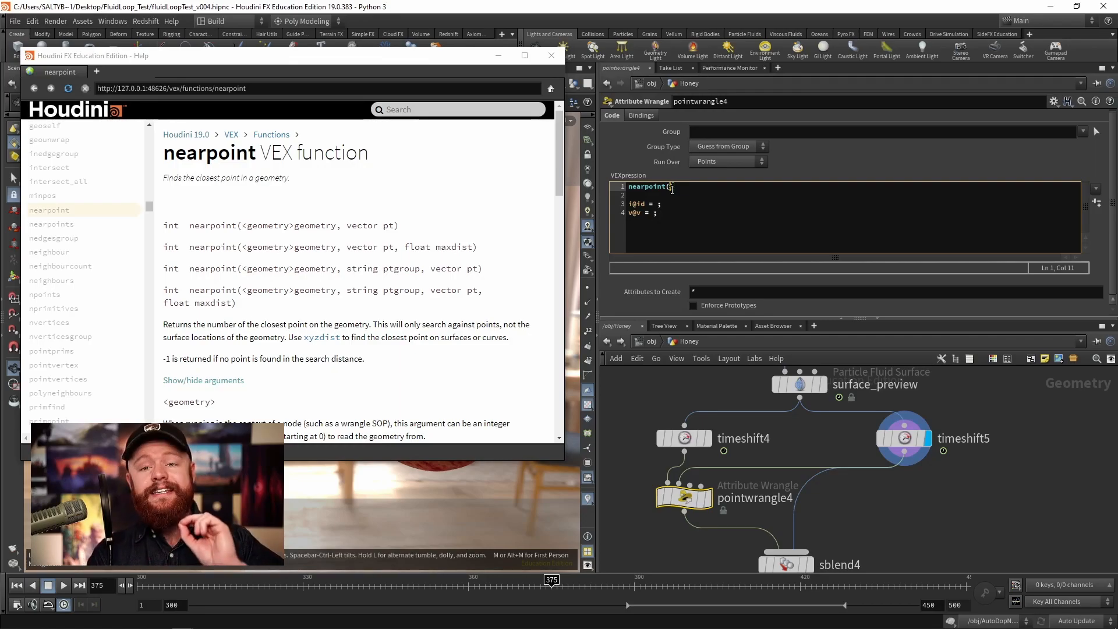
{"action": "type", "text": "1"}
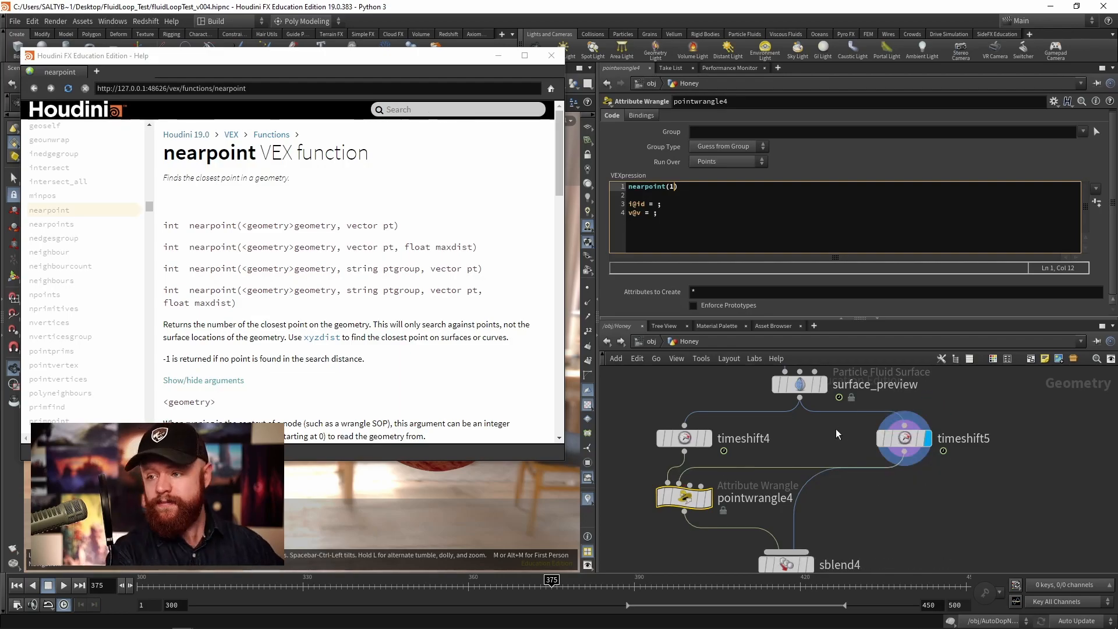
{"action": "type", "text": ",@P"}
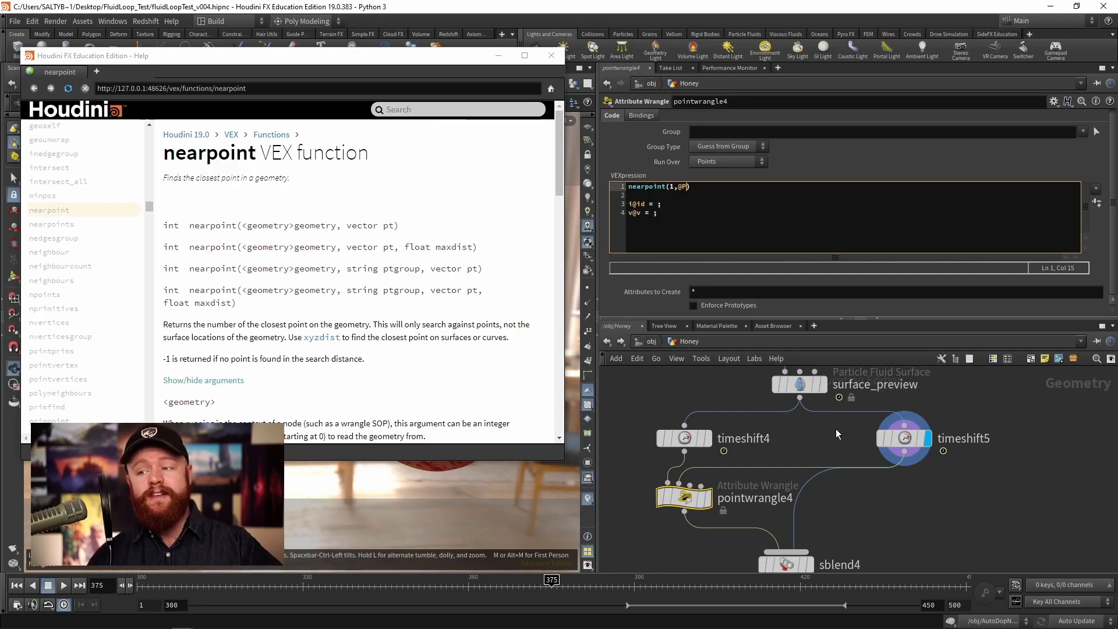
{"action": "type", "text": ";"}
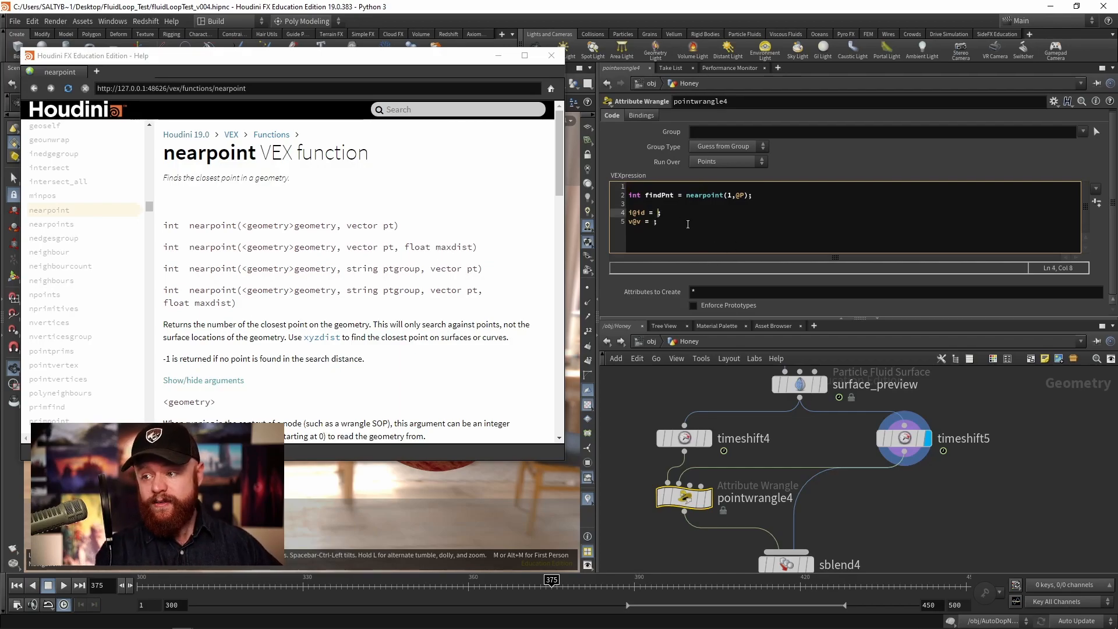
Store it as int findPnt, set i@id = findPnt and begin a point(); call for the velocity
{"action": "type", "text": "findPnt"}
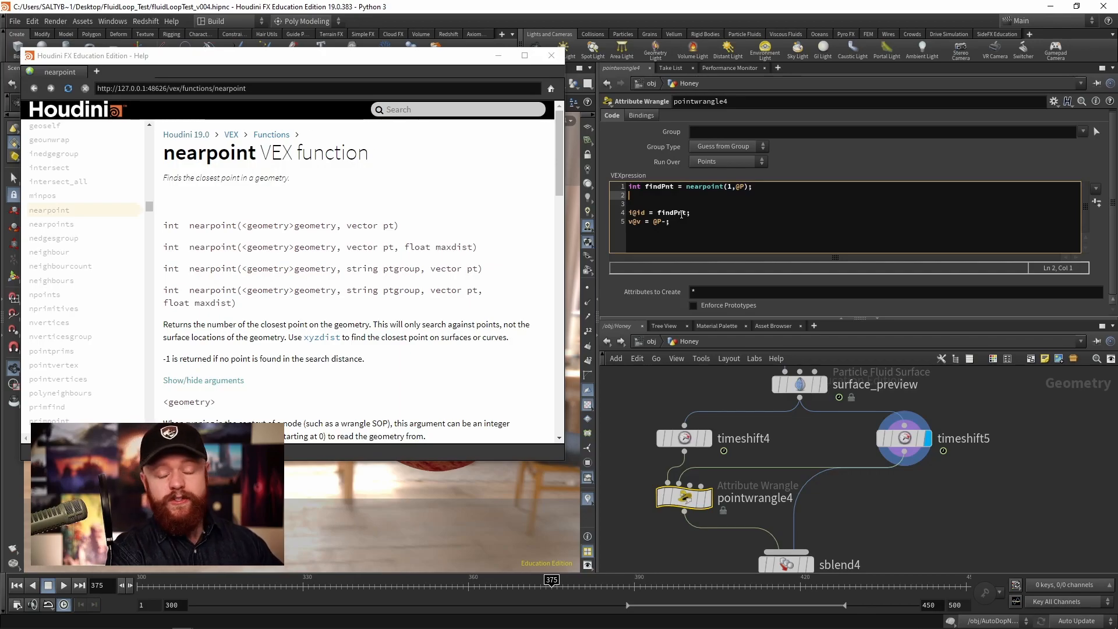
{"action": "type", "text": "point()"}
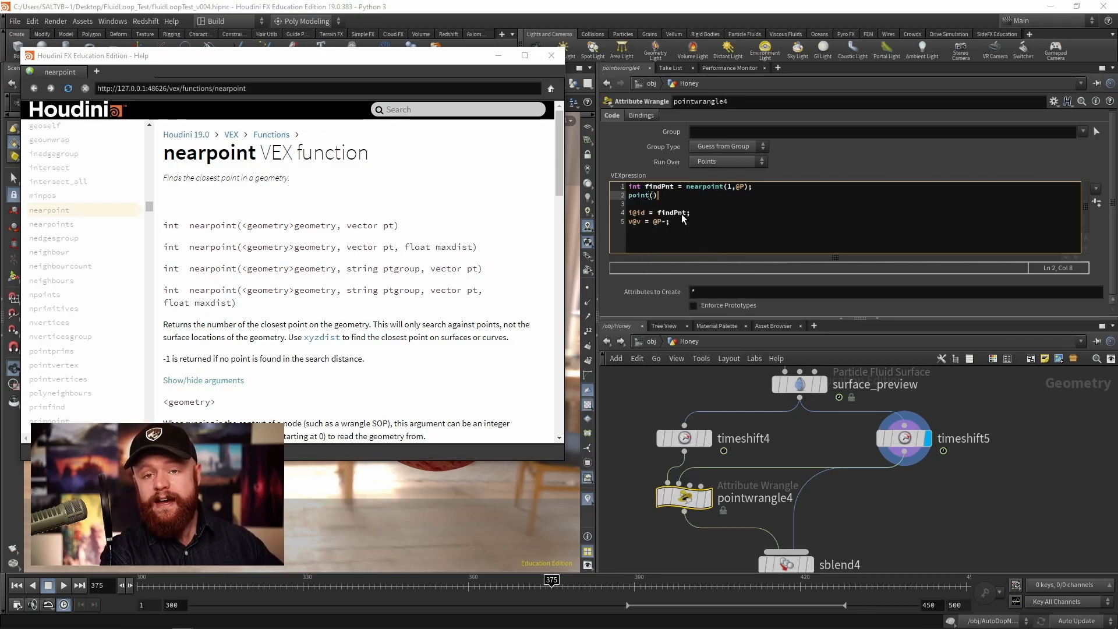
{"action": "type", "text": ";"}
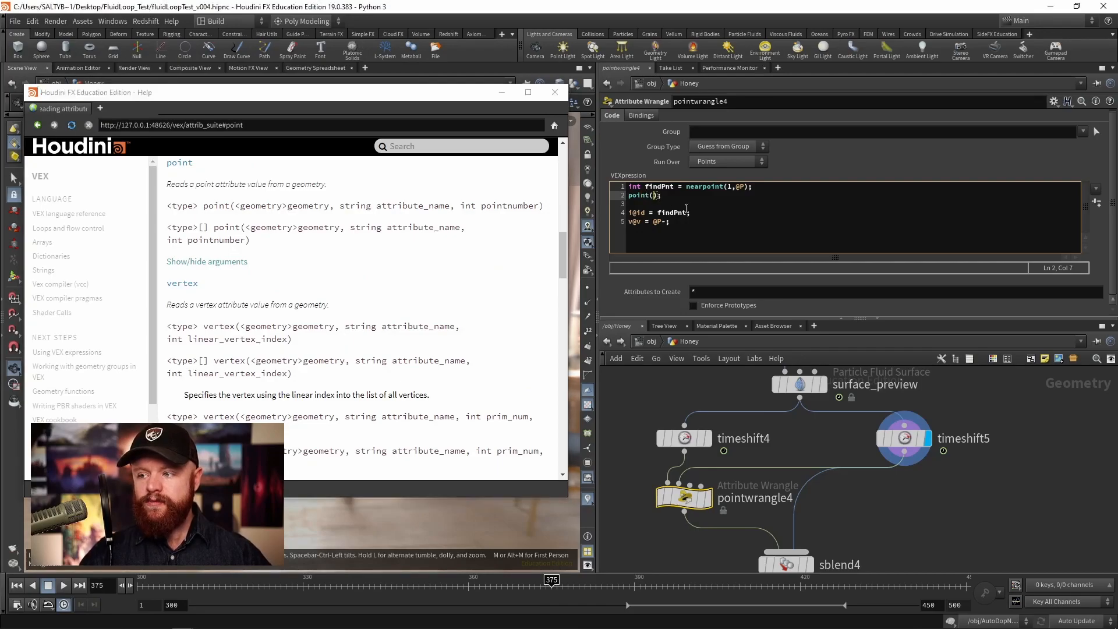
Add vector findPos = point(1,"P",findPnt); and set v@v = @P - findPos in the wrangle
{"action": "type", "text": "1,\"P\","}
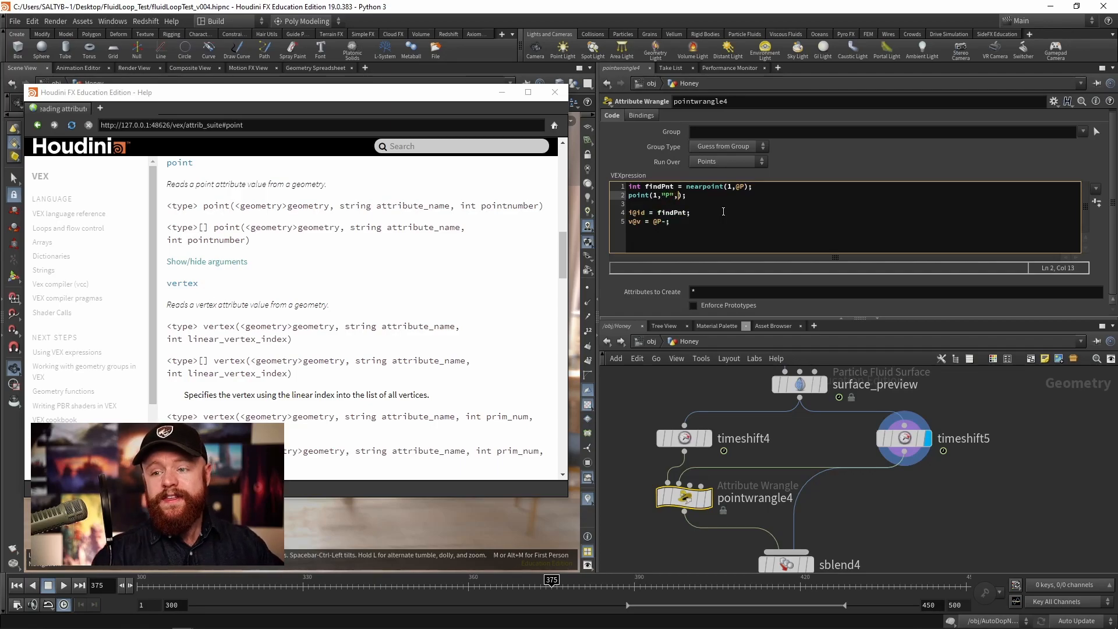
{"action": "left_click_drag", "start_coordinate": [340, 205], "coordinate": [442, 205]}
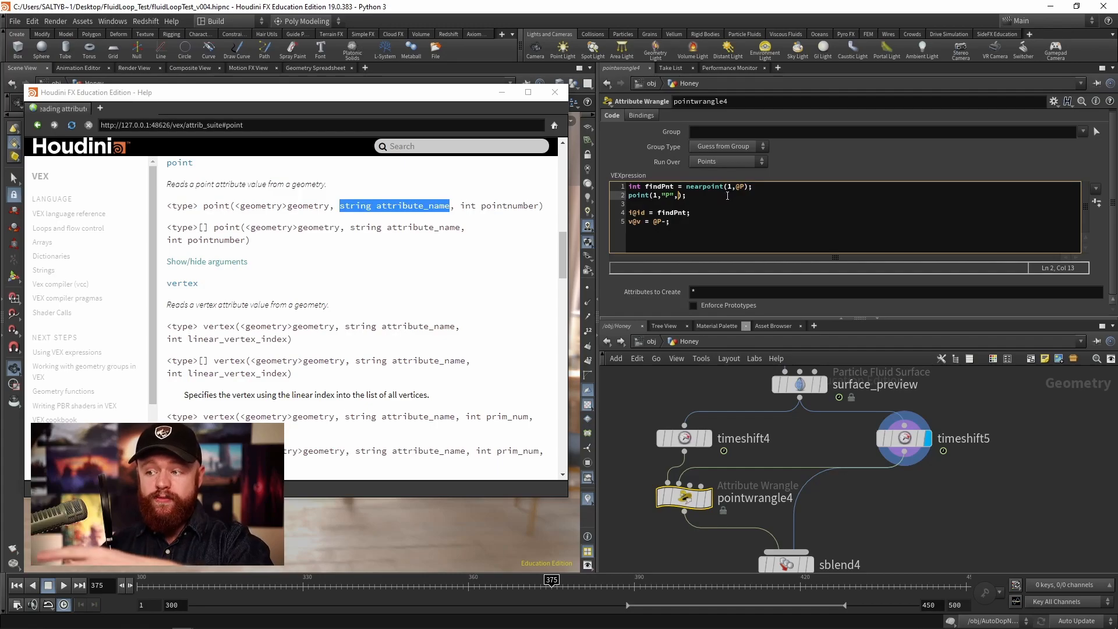
{"action": "type", "text": "findPnt"}
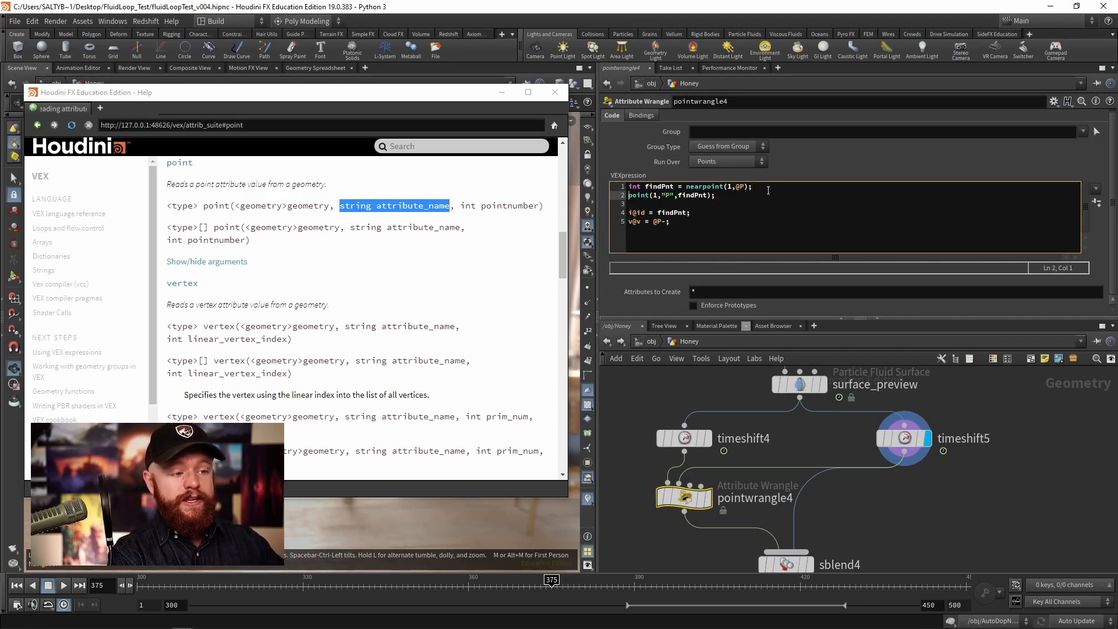
{"action": "type", "text": "vector"}
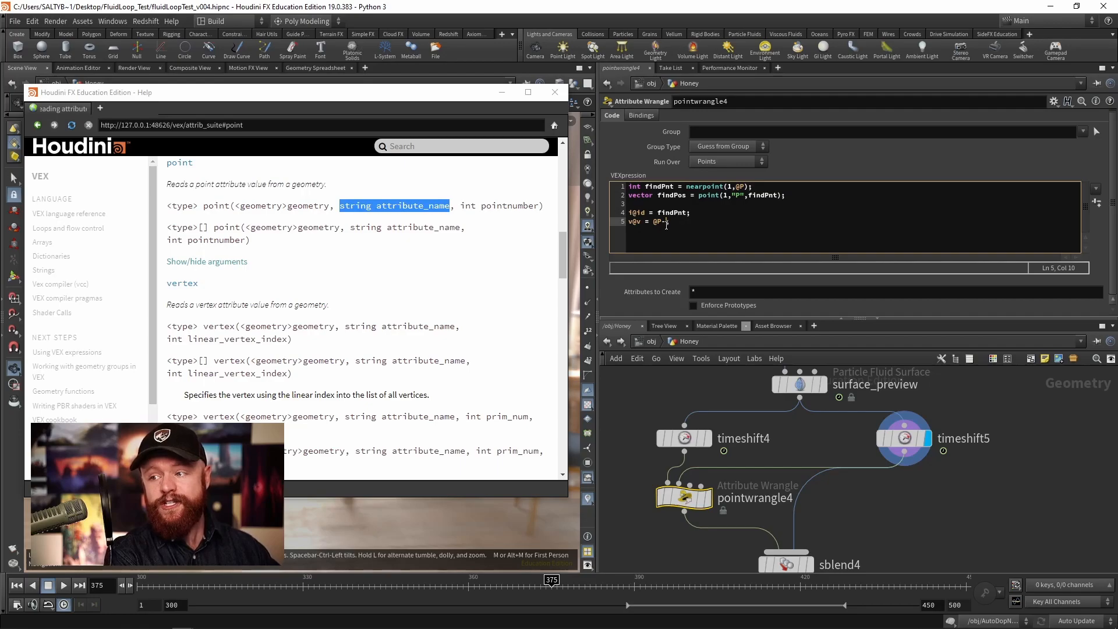
{"action": "type", "text": "findPos;"}
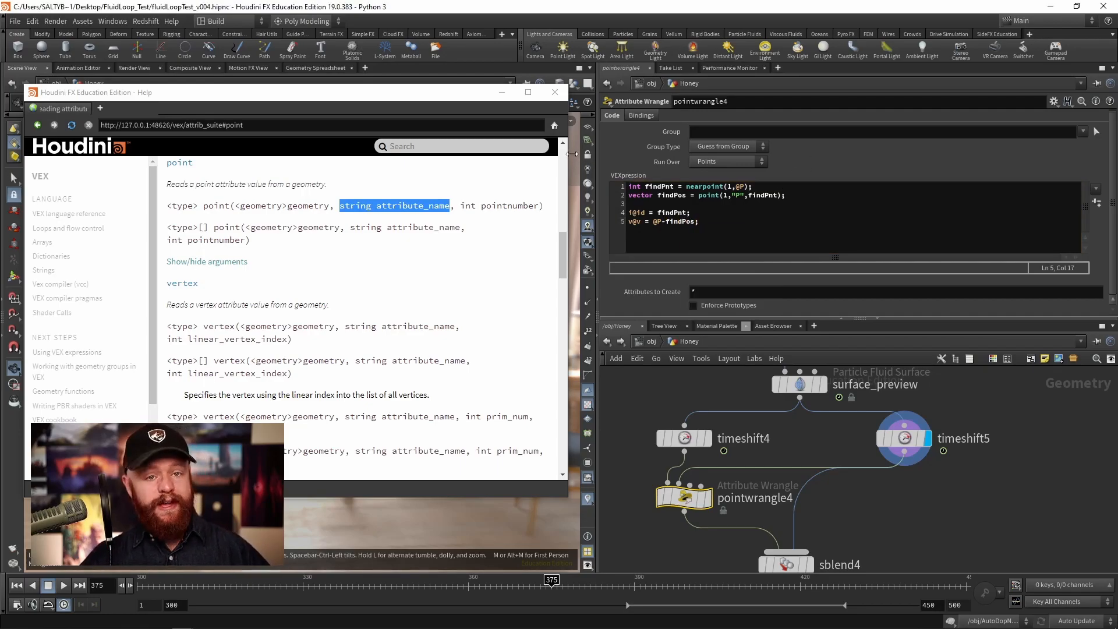
{"action": "left_click", "coordinate": [555, 92]}
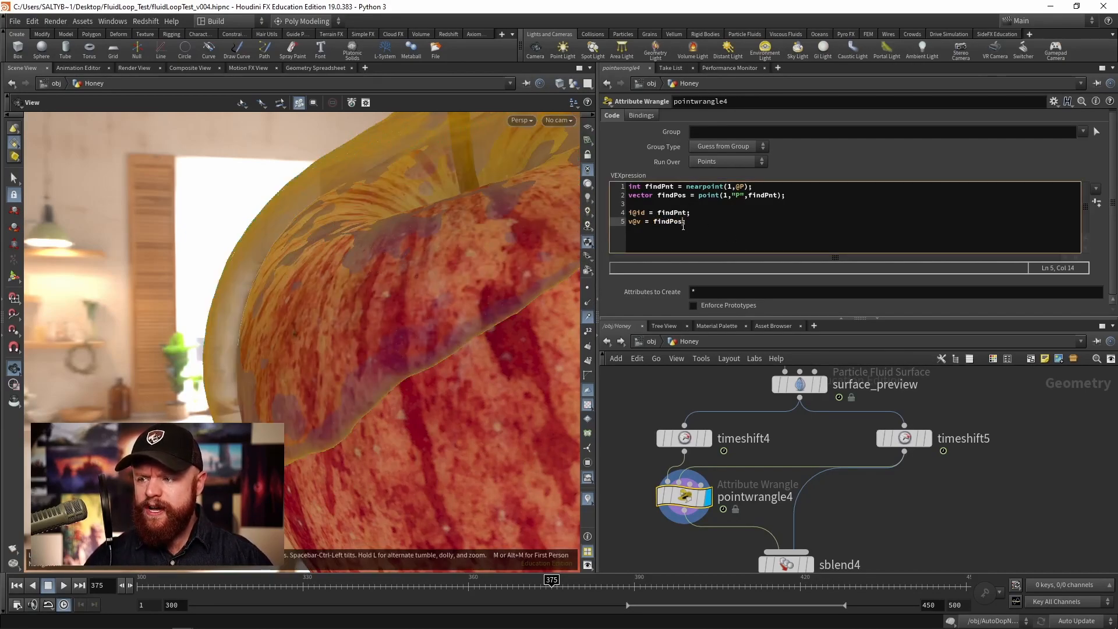
Flip the velocity to v@v = findPos - @P and view the timeshift5 result
{"action": "type", "text": "@P"}
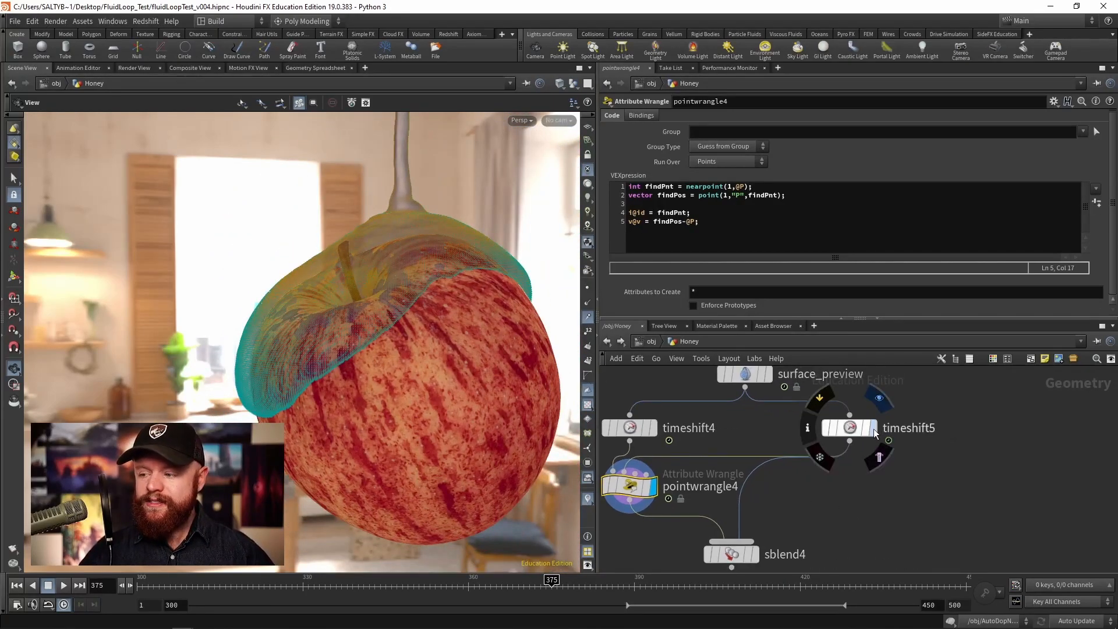
{"action": "left_click", "coordinate": [850, 428]}
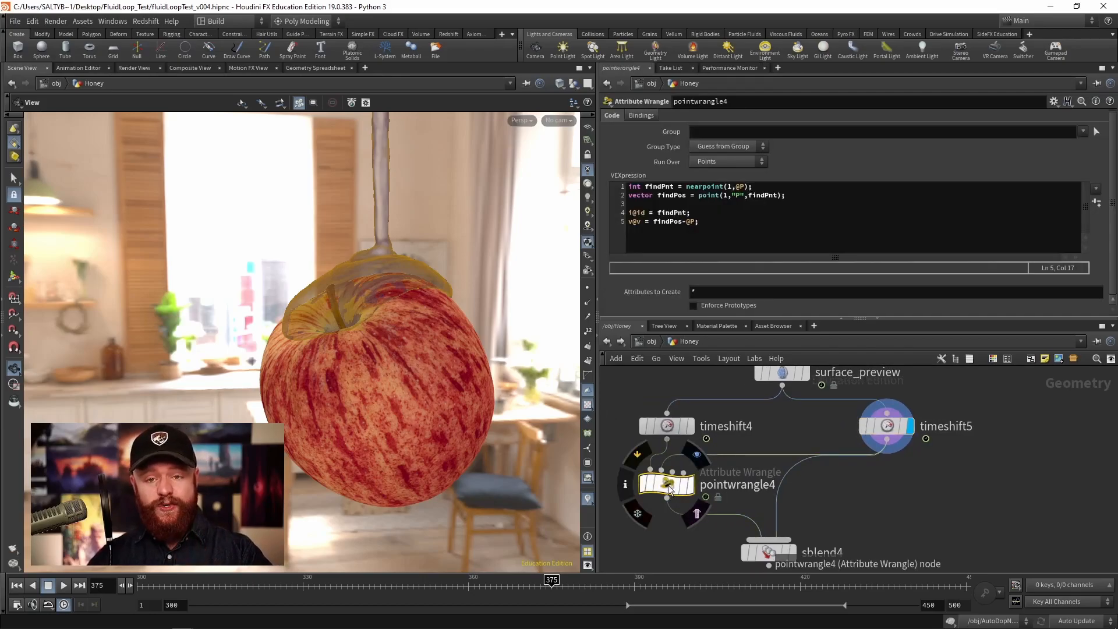
{"action": "left_click", "coordinate": [886, 426]}
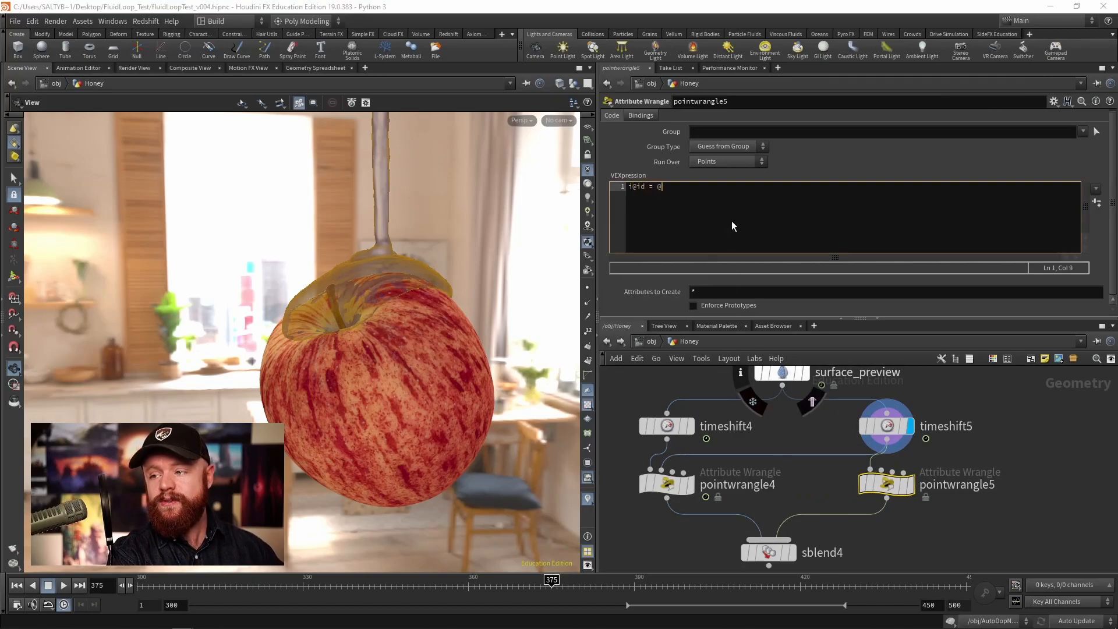
{"action": "type", "text": "ptnum;"}
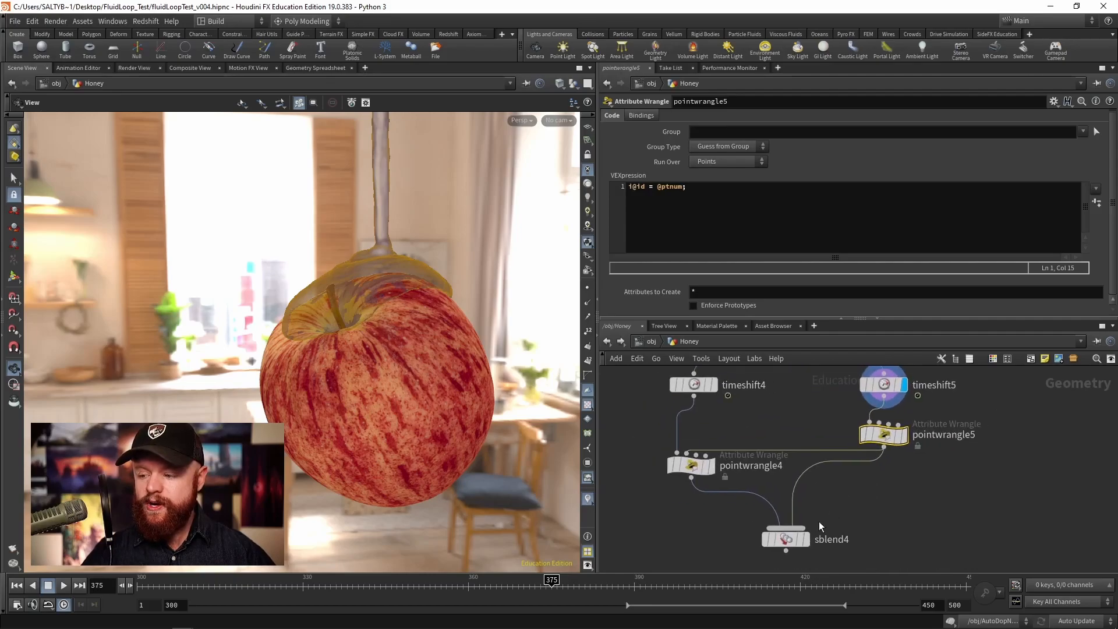
Set sblend4's Point ID Attribute to id and key Input Blend at 0 on frame 300
{"action": "left_click", "coordinate": [784, 540]}
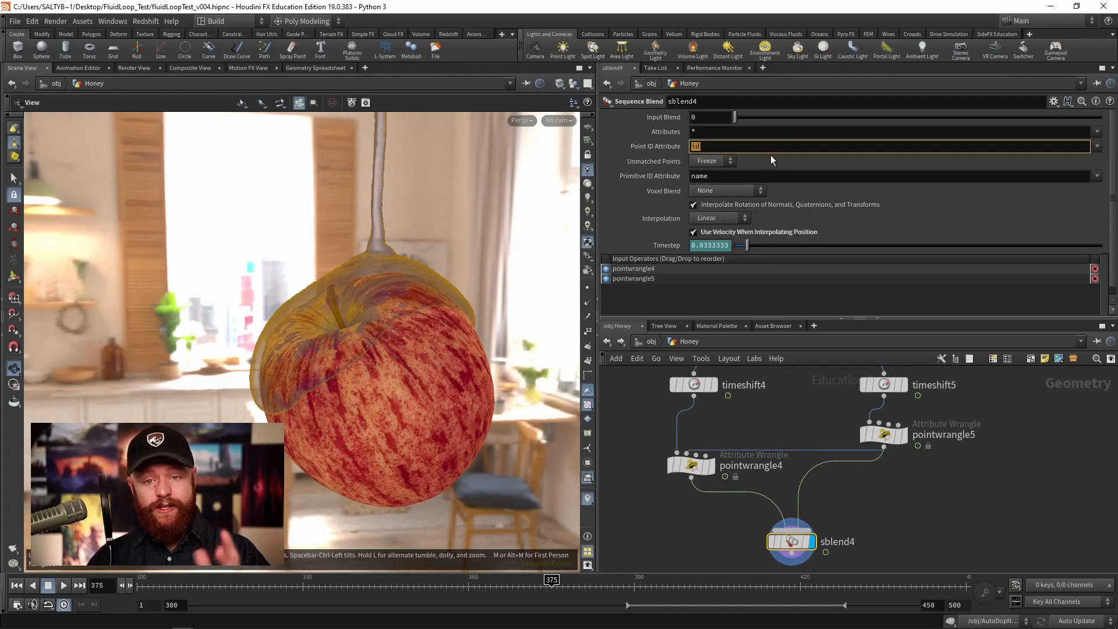
{"action": "mouse_move", "coordinate": [771, 228]}
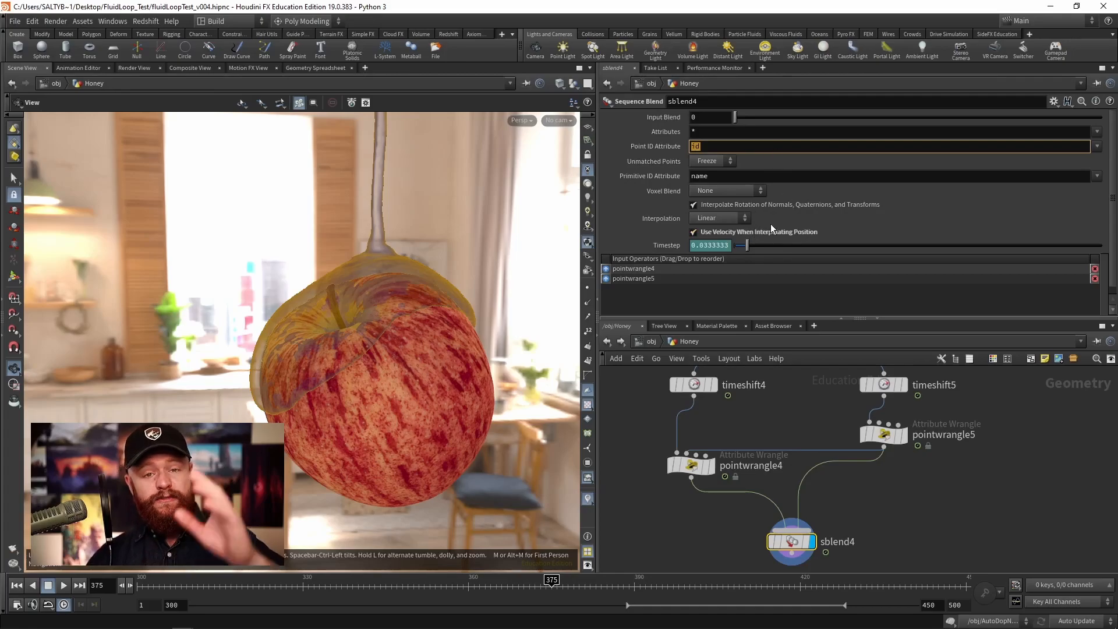
{"action": "mouse_move", "coordinate": [741, 174]}
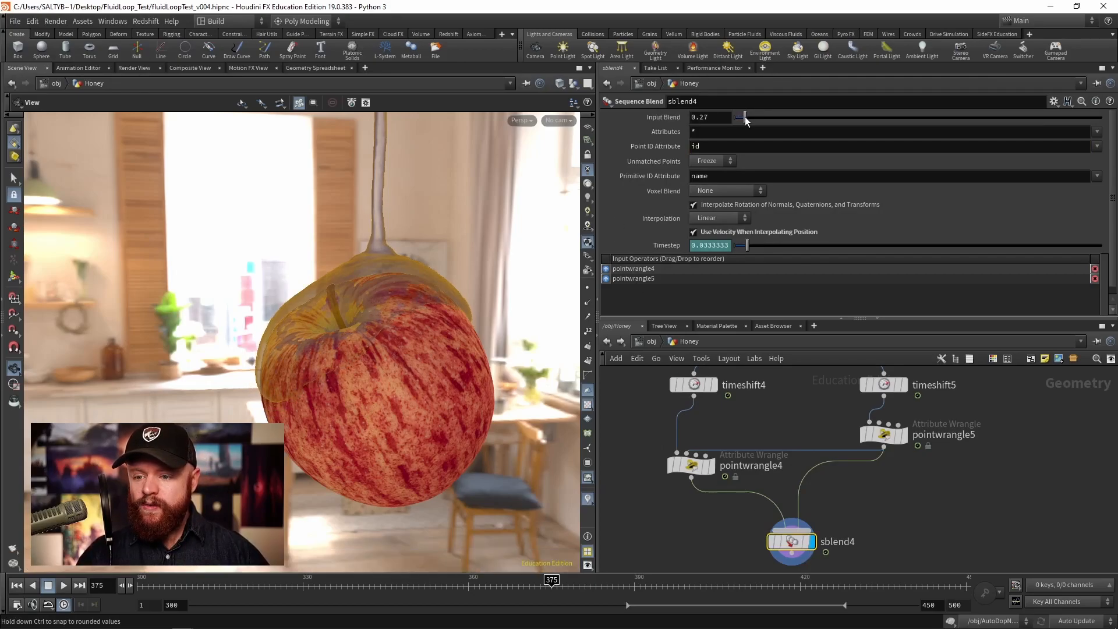
{"action": "left_click_drag", "start_coordinate": [741, 117], "coordinate": [760, 116]}
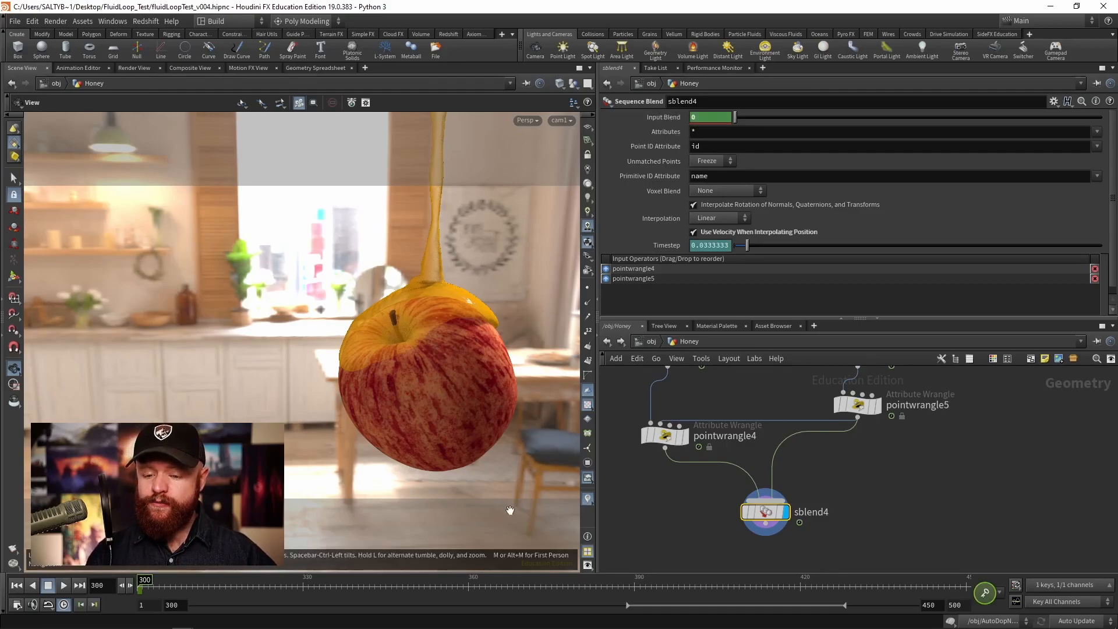
{"action": "left_click", "coordinate": [1076, 621]}
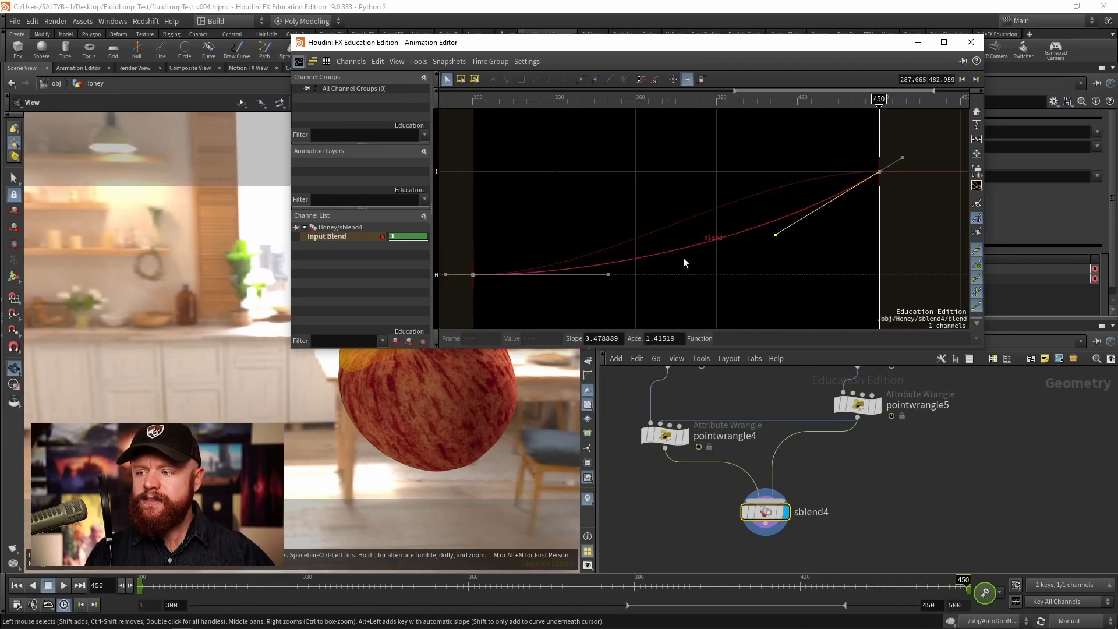
Drag the frame-450 key's tangent handle so Input Blend eases from 0 to 1
{"action": "left_click_drag", "start_coordinate": [776, 234], "coordinate": [777, 239]}
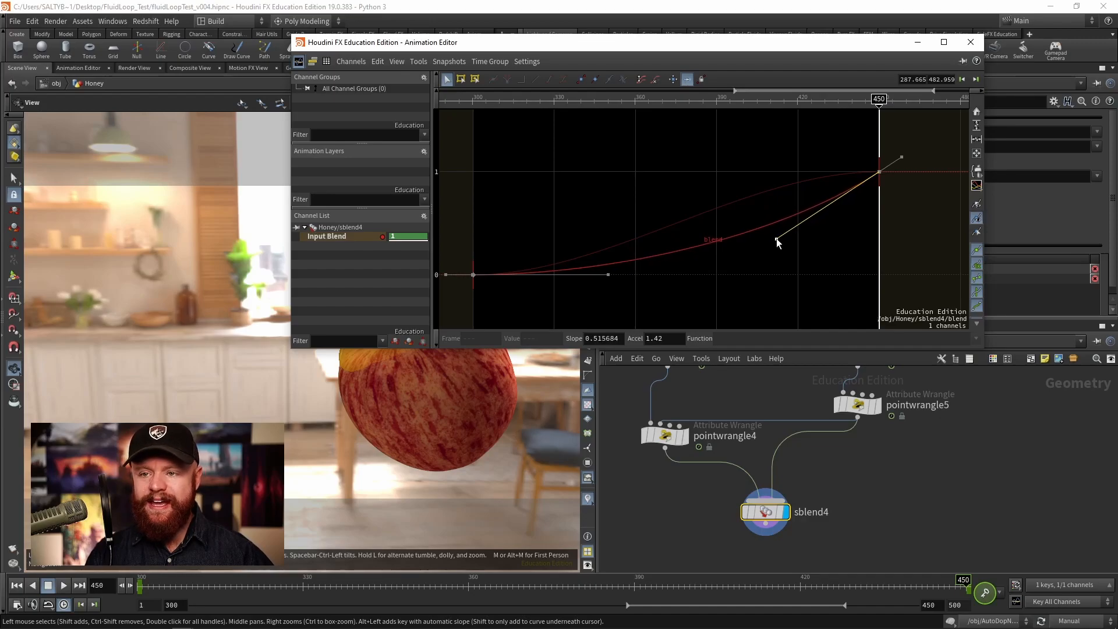